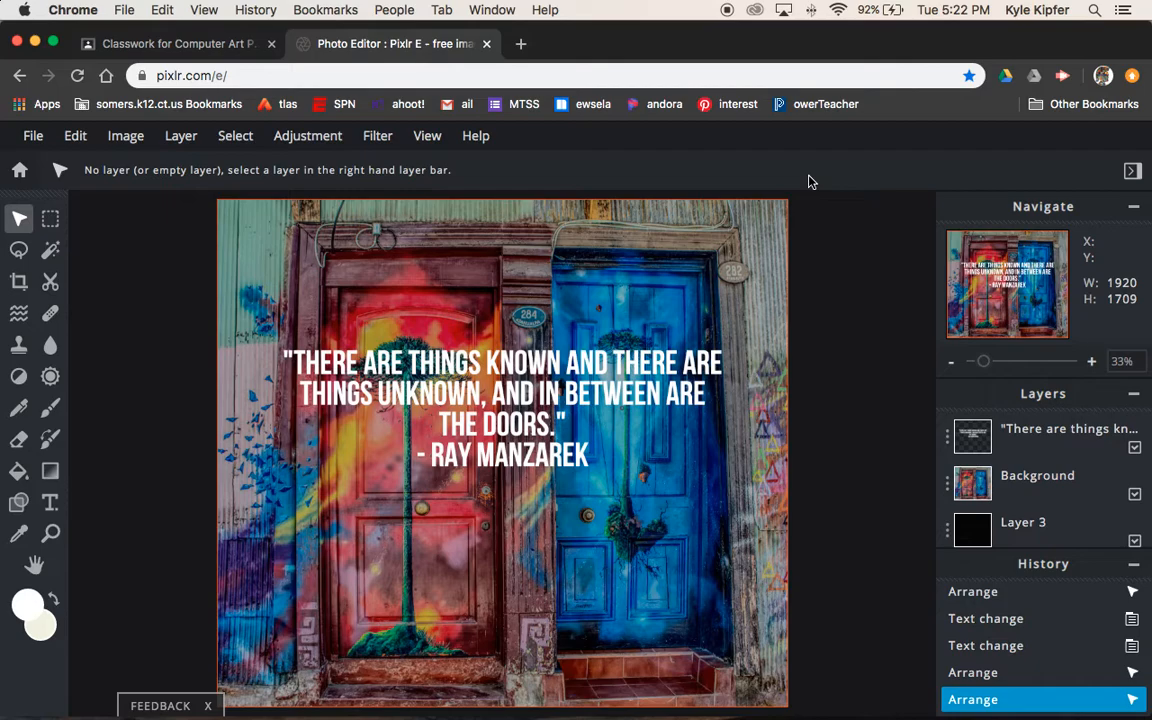
pyautogui.moveTo(843, 300)
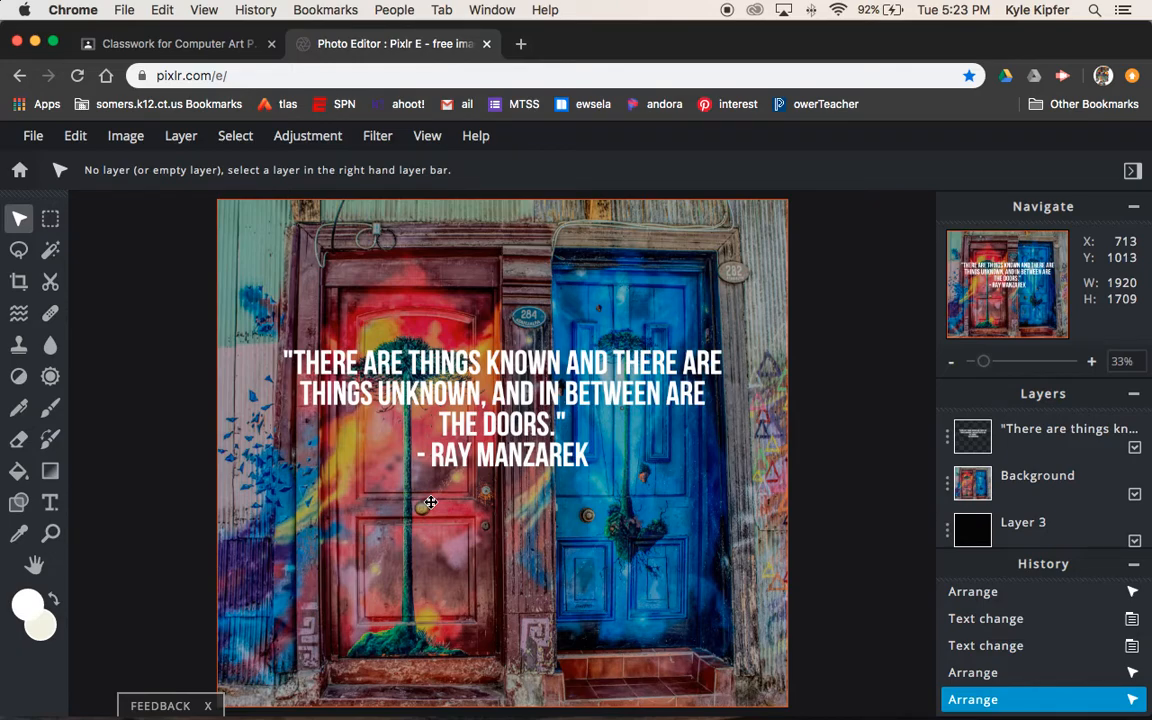
pyautogui.moveTo(164, 388)
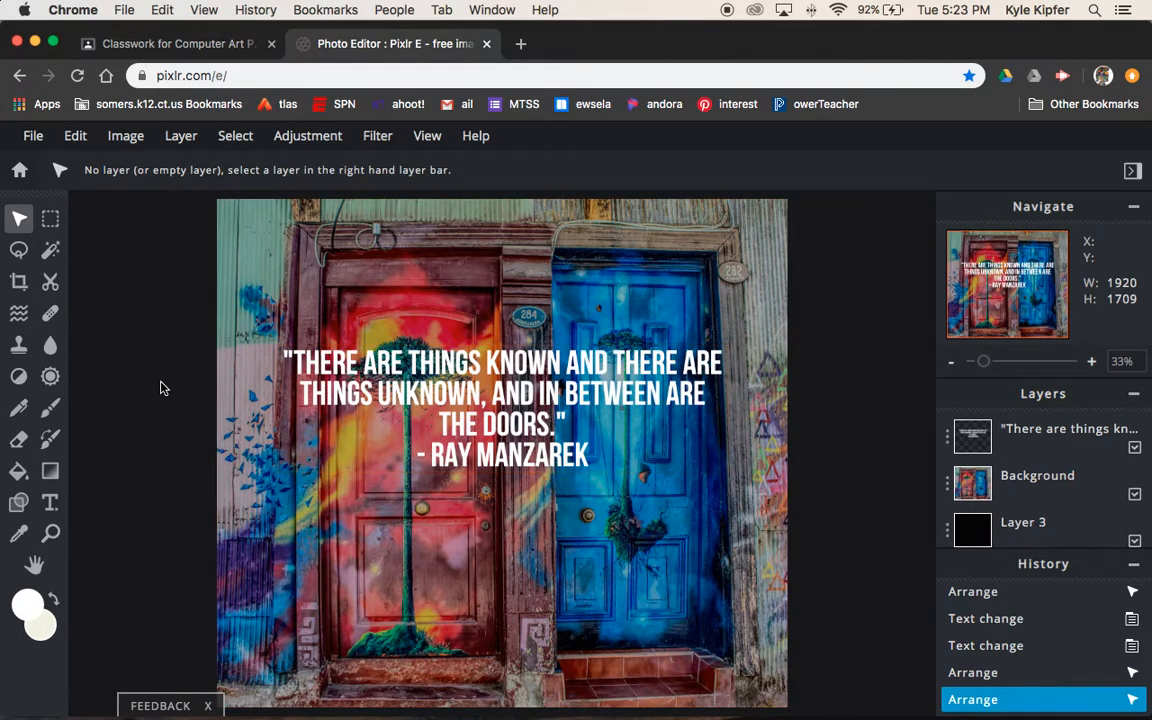
pyautogui.moveTo(180, 304)
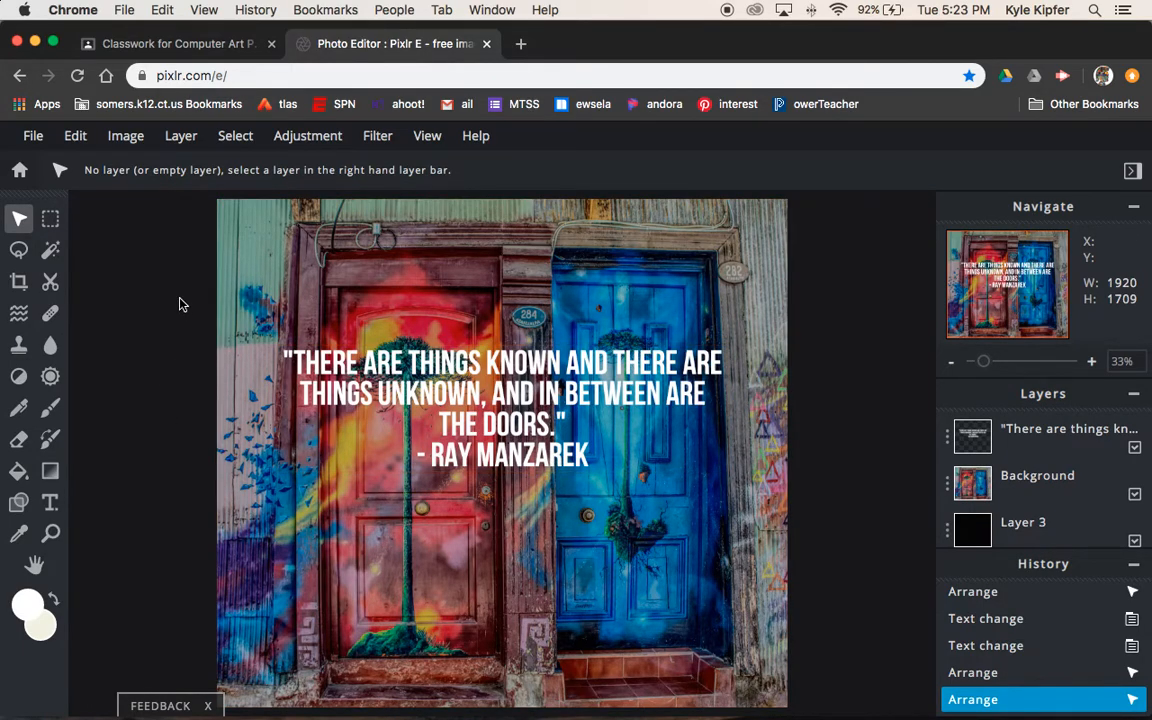
pyautogui.moveTo(19, 170)
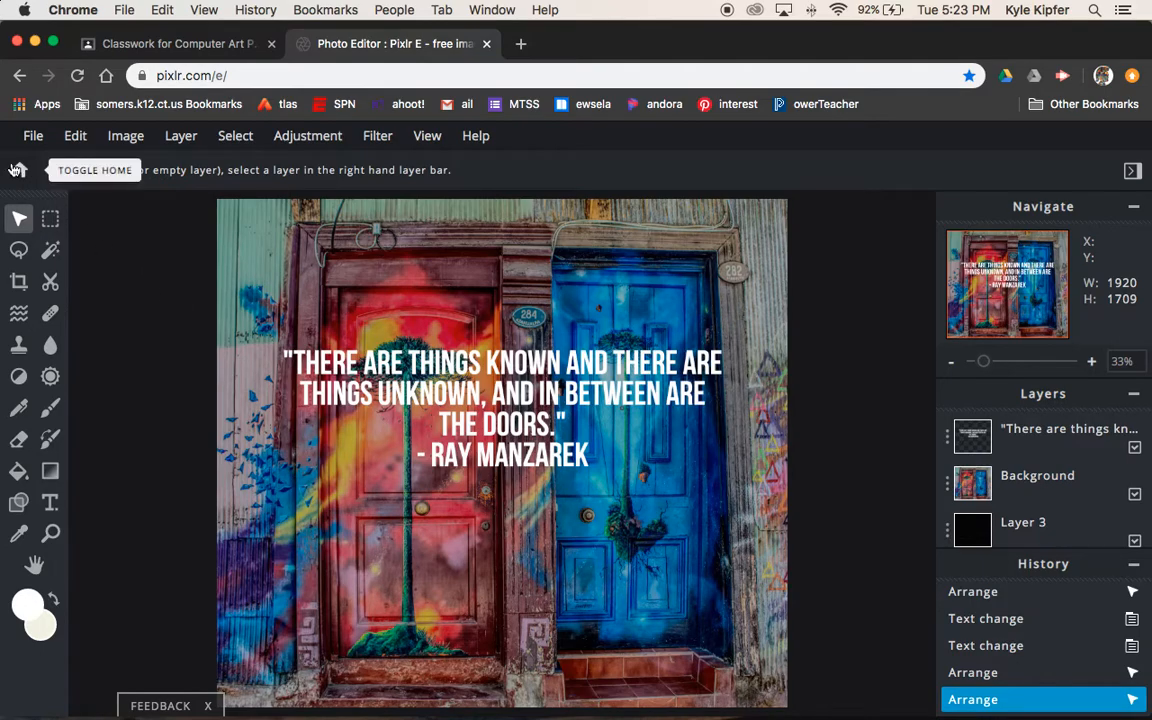
# Go from the editor to the Pixlr E start page and open Stock Search
pyautogui.click(17, 170)
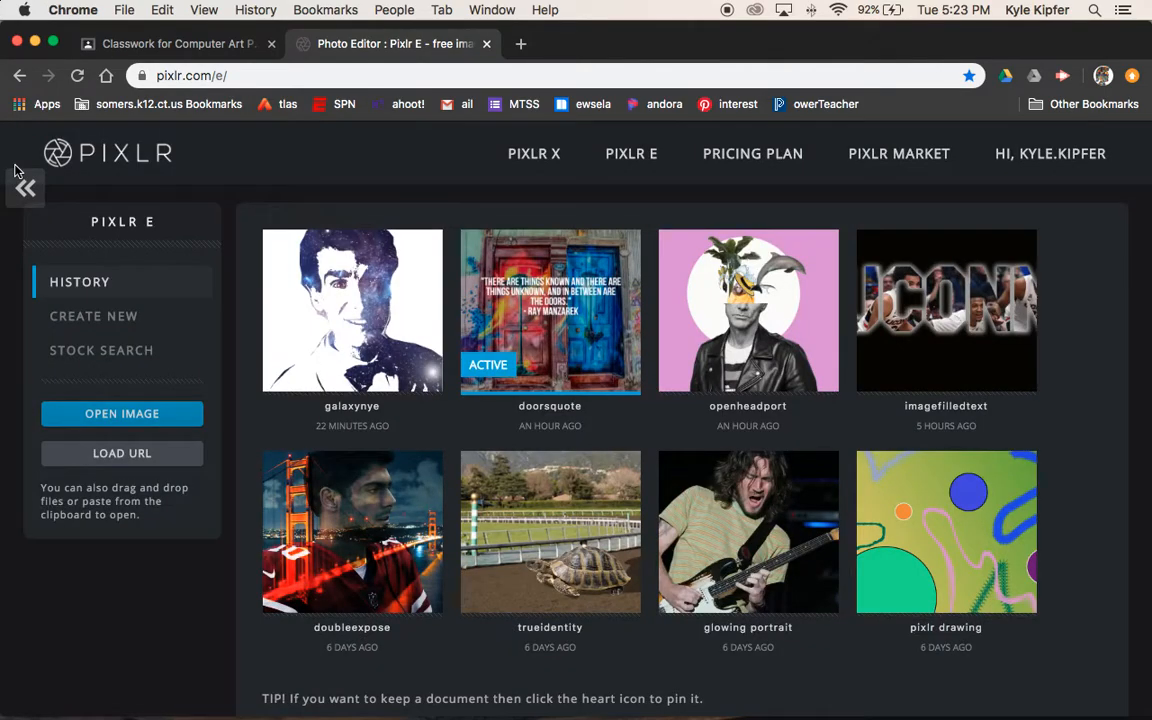
pyautogui.moveTo(130, 350)
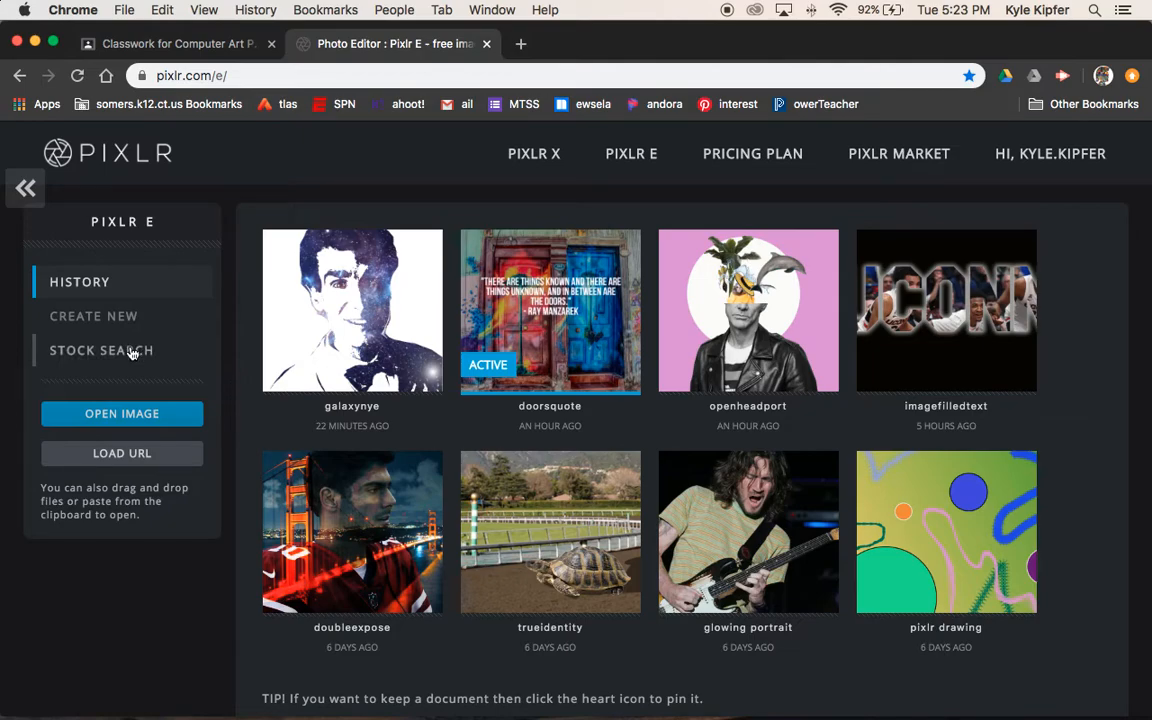
pyautogui.click(101, 350)
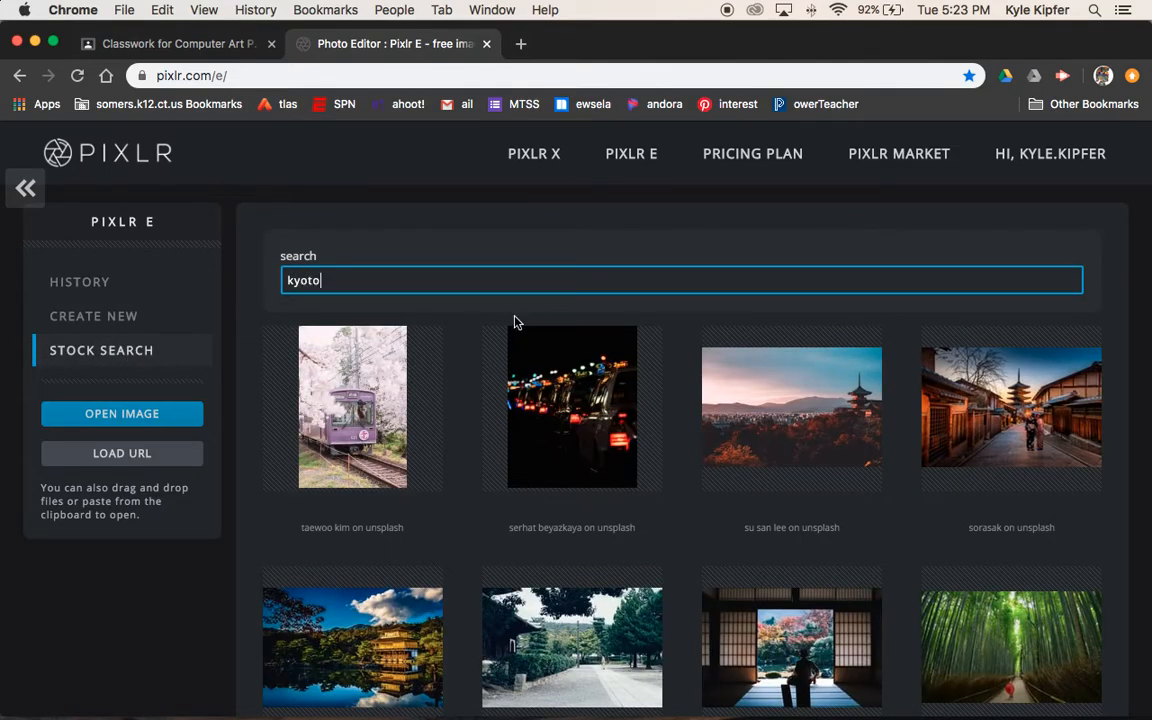
pyautogui.moveTo(472, 339)
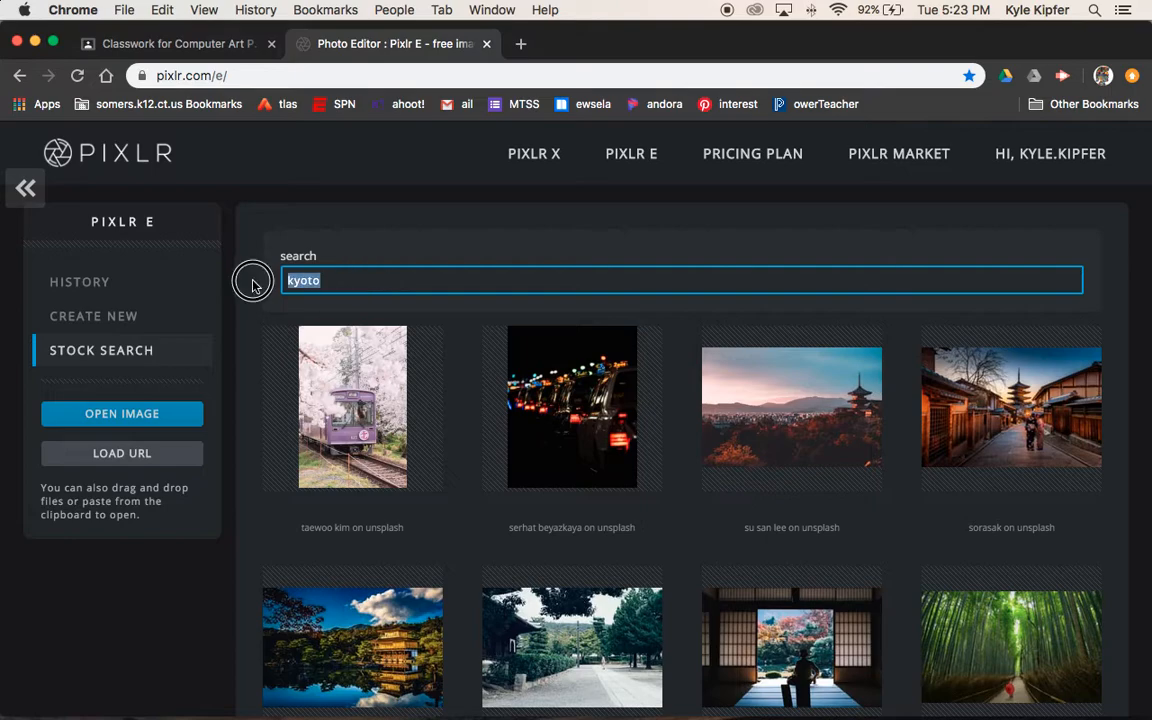
pyautogui.moveTo(253, 285)
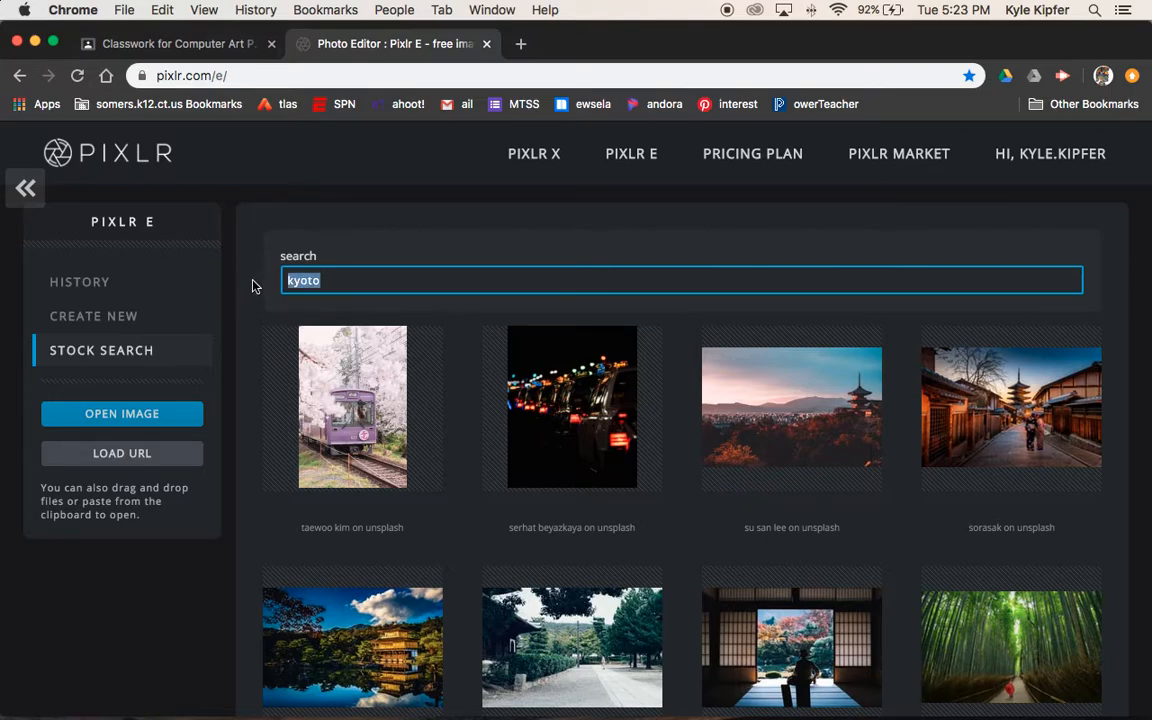
# Search stock photos for "doors" and scroll down to the red and yellow doors image
pyautogui.write('door')
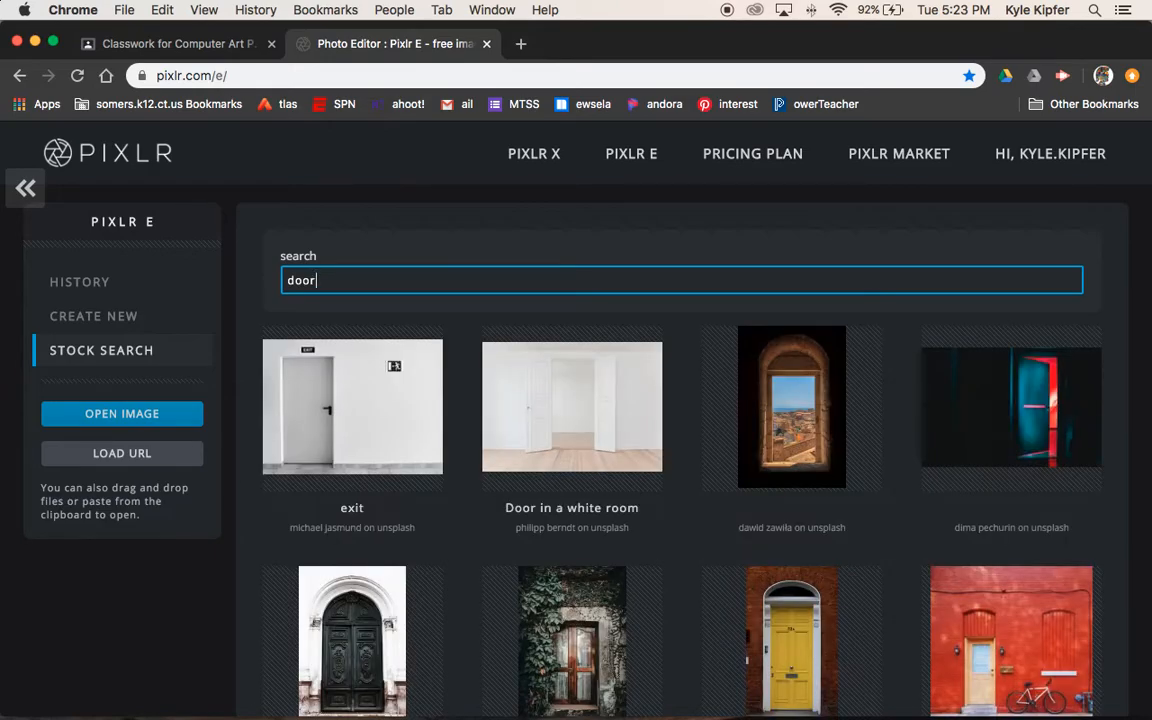
pyautogui.write('s')
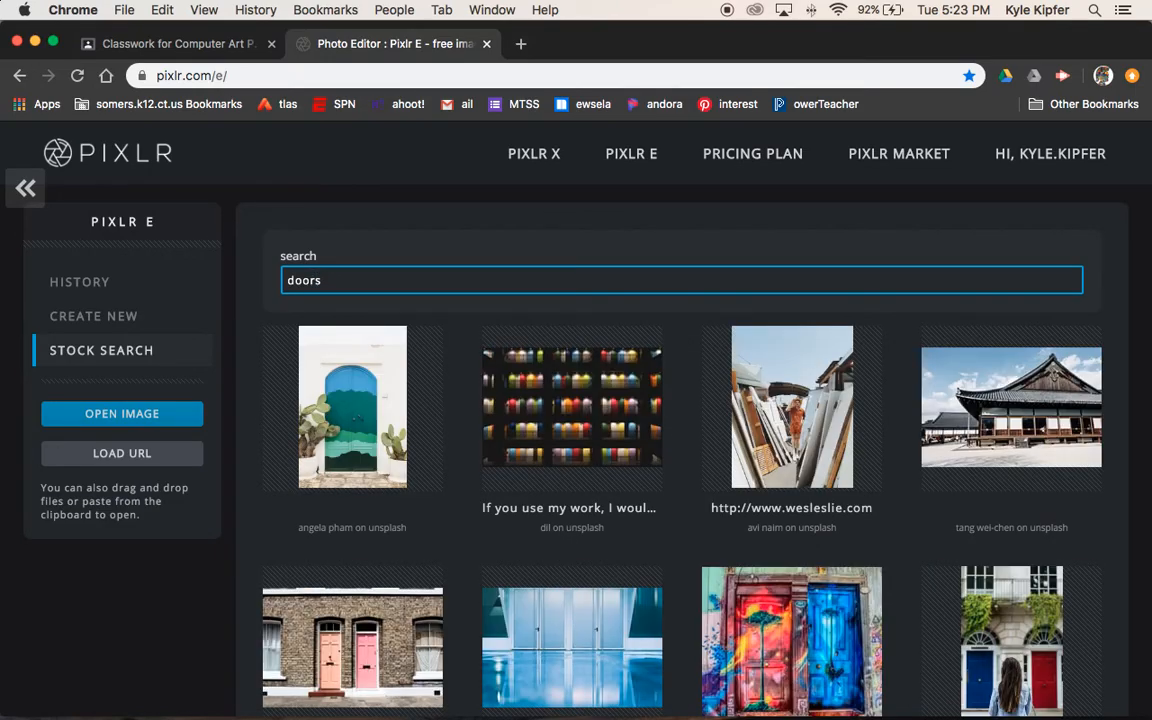
pyautogui.moveTo(360, 280)
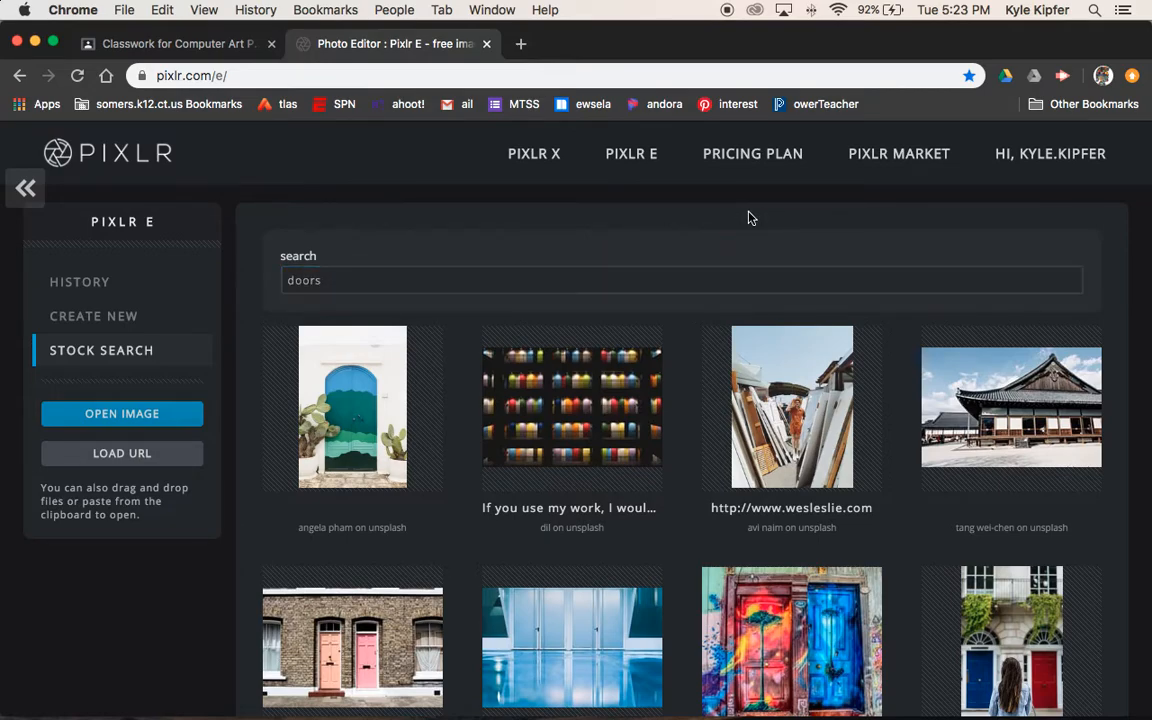
pyautogui.scroll(-3)
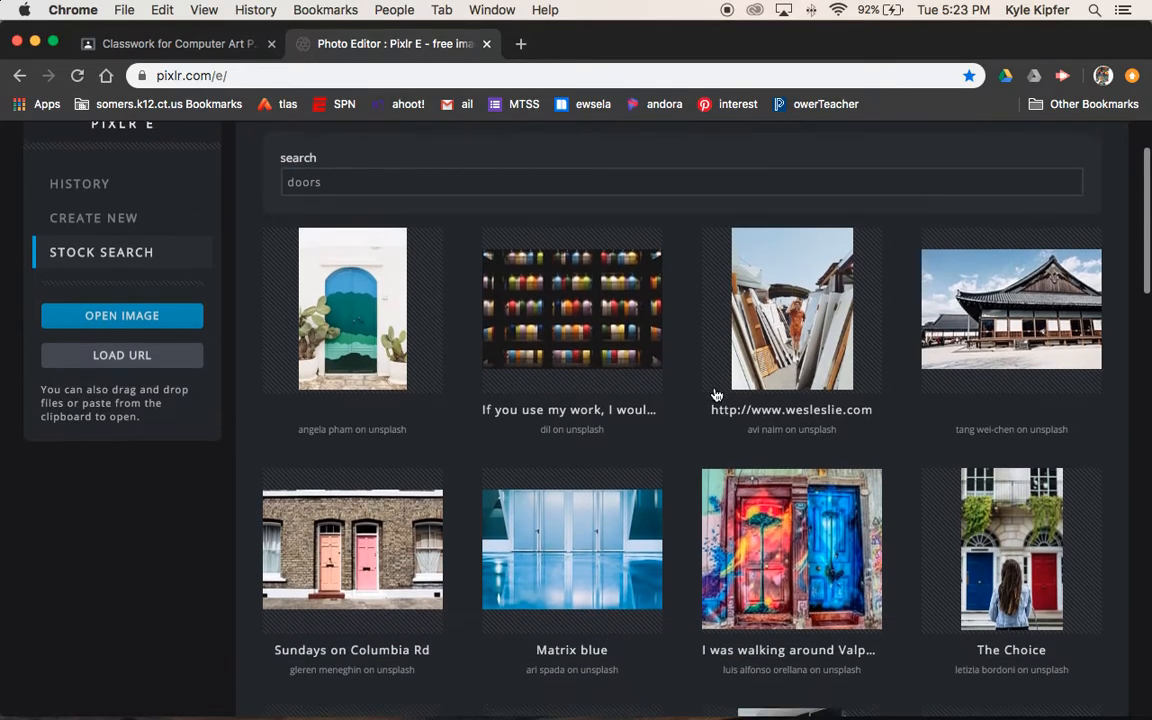
pyautogui.scroll(3)
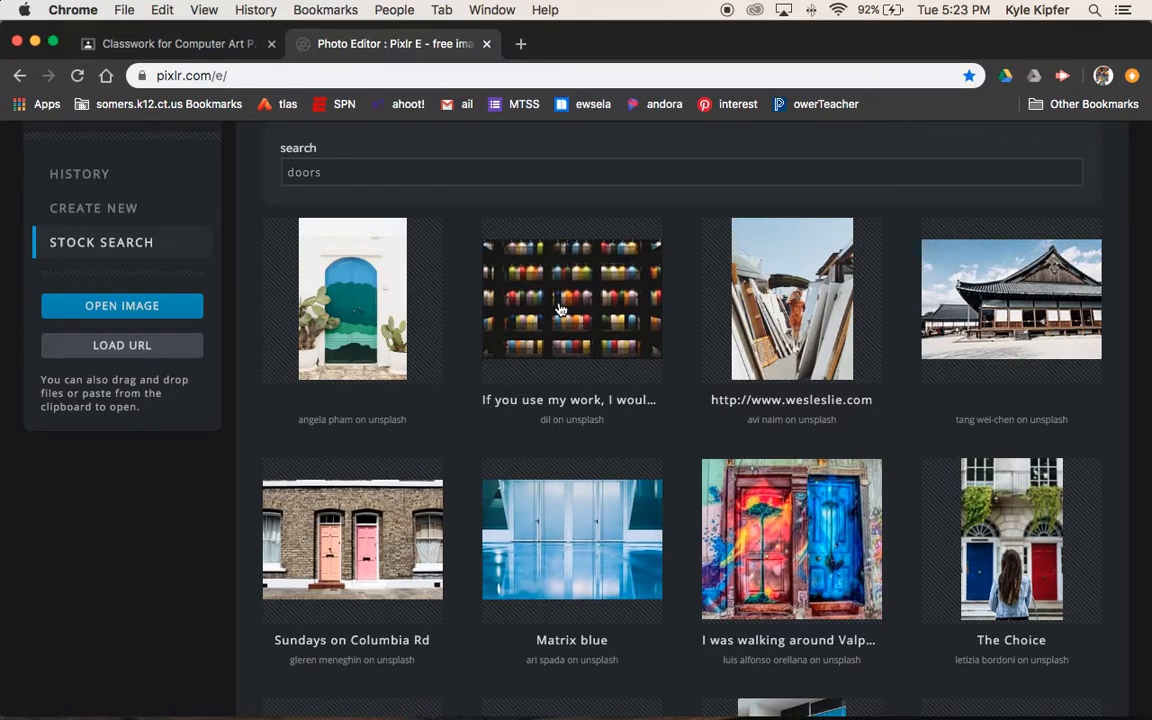
pyautogui.scroll(-3)
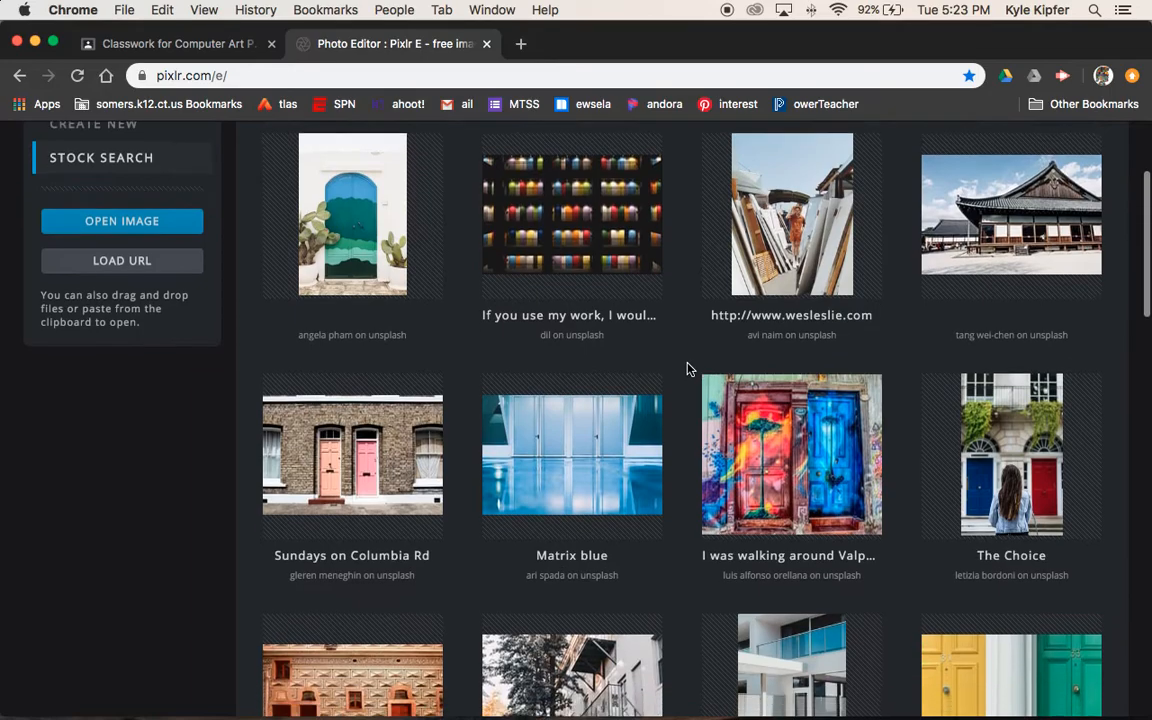
pyautogui.scroll(-3)
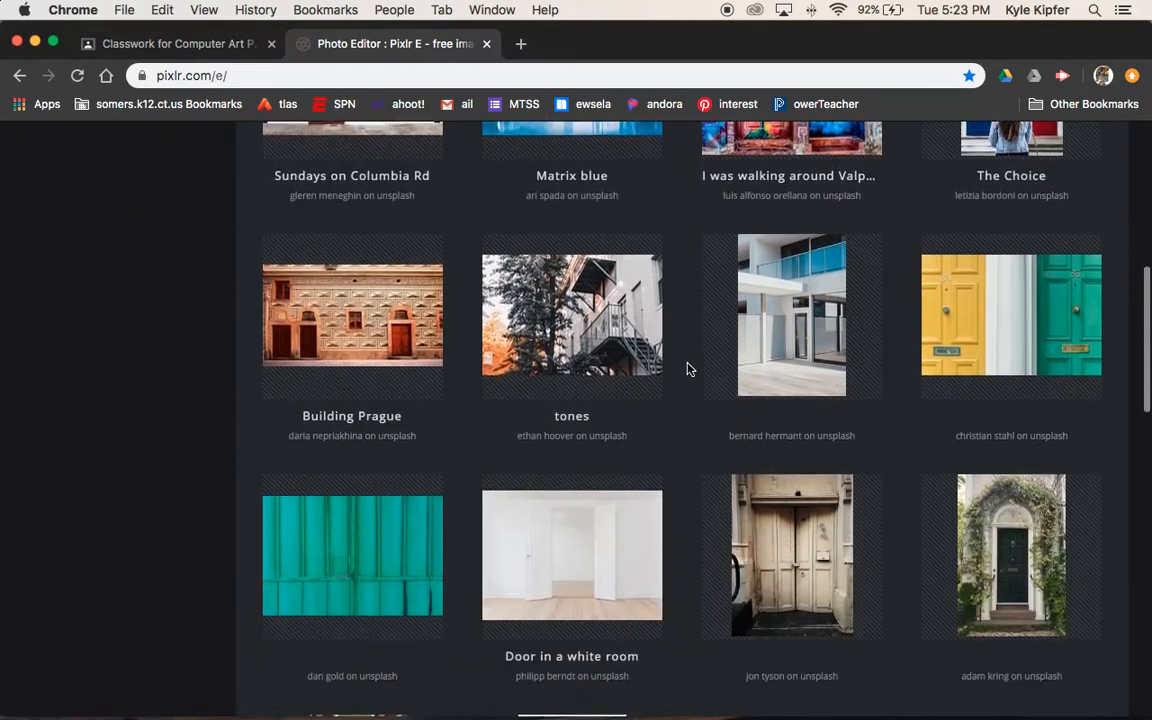
pyautogui.scroll(-3)
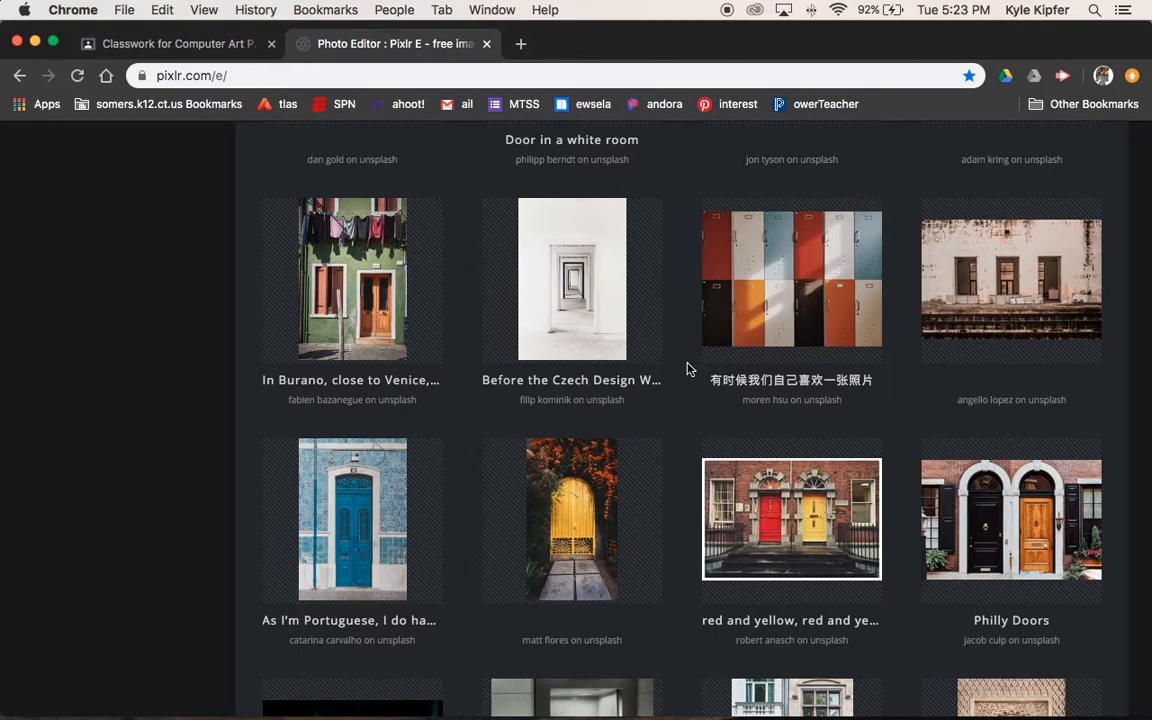
pyautogui.scroll(-3)
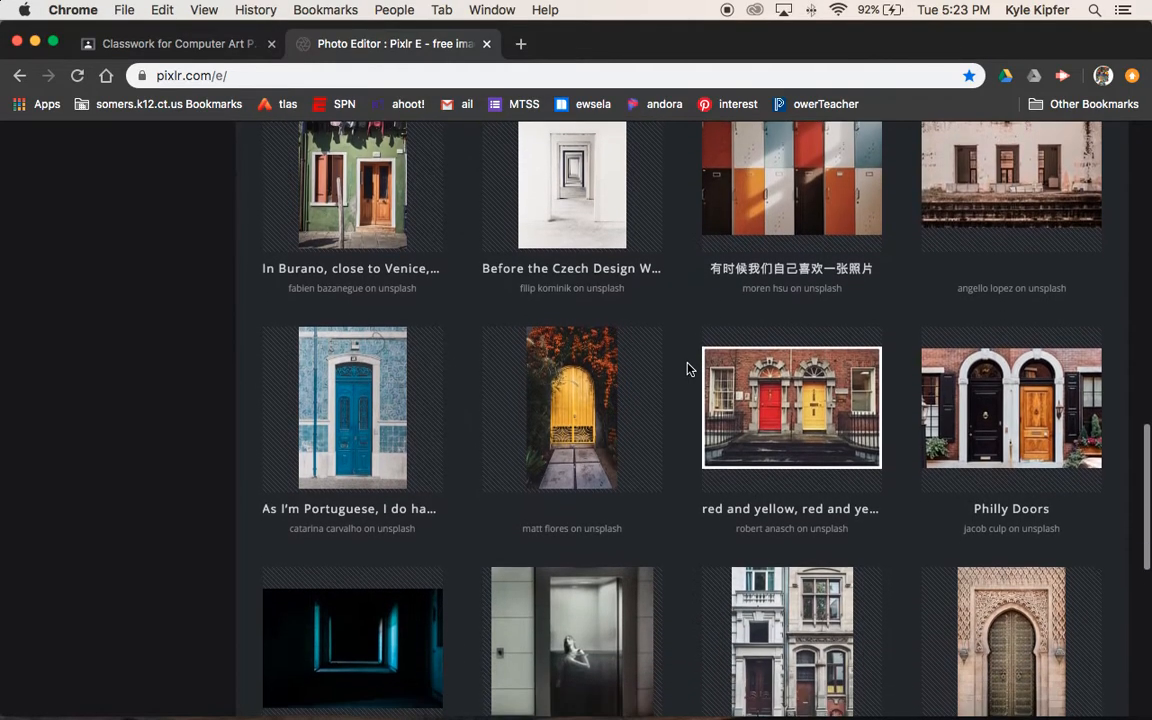
pyautogui.scroll(-3)
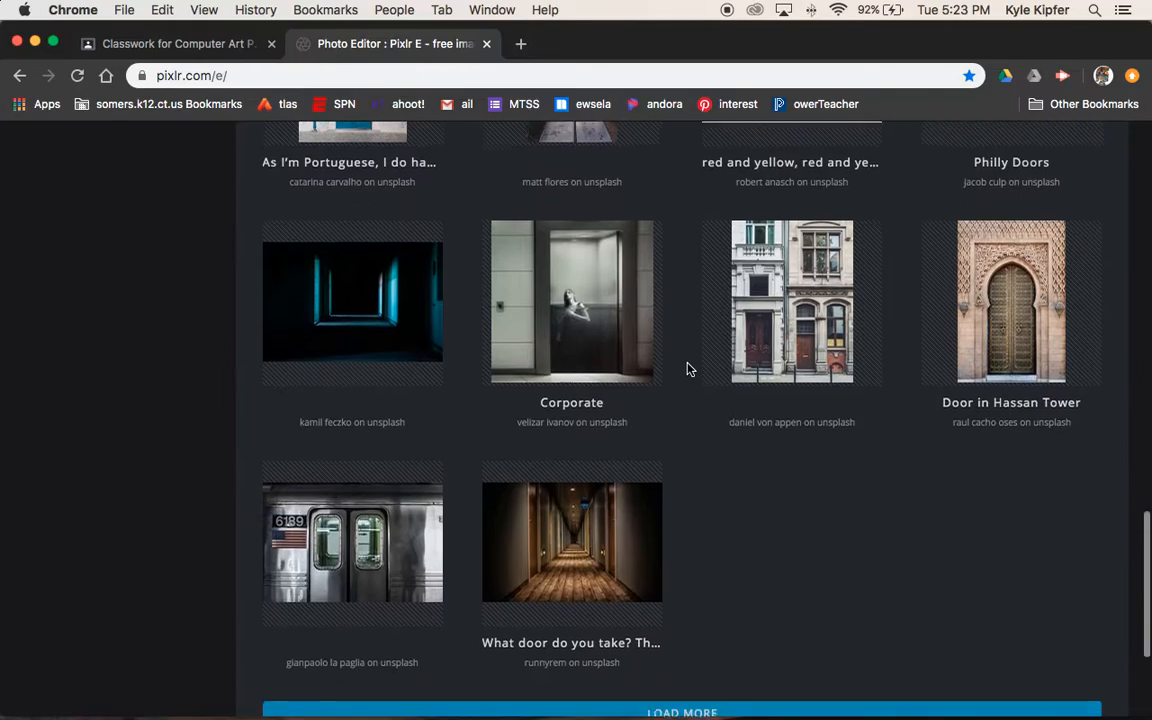
pyautogui.scroll(3)
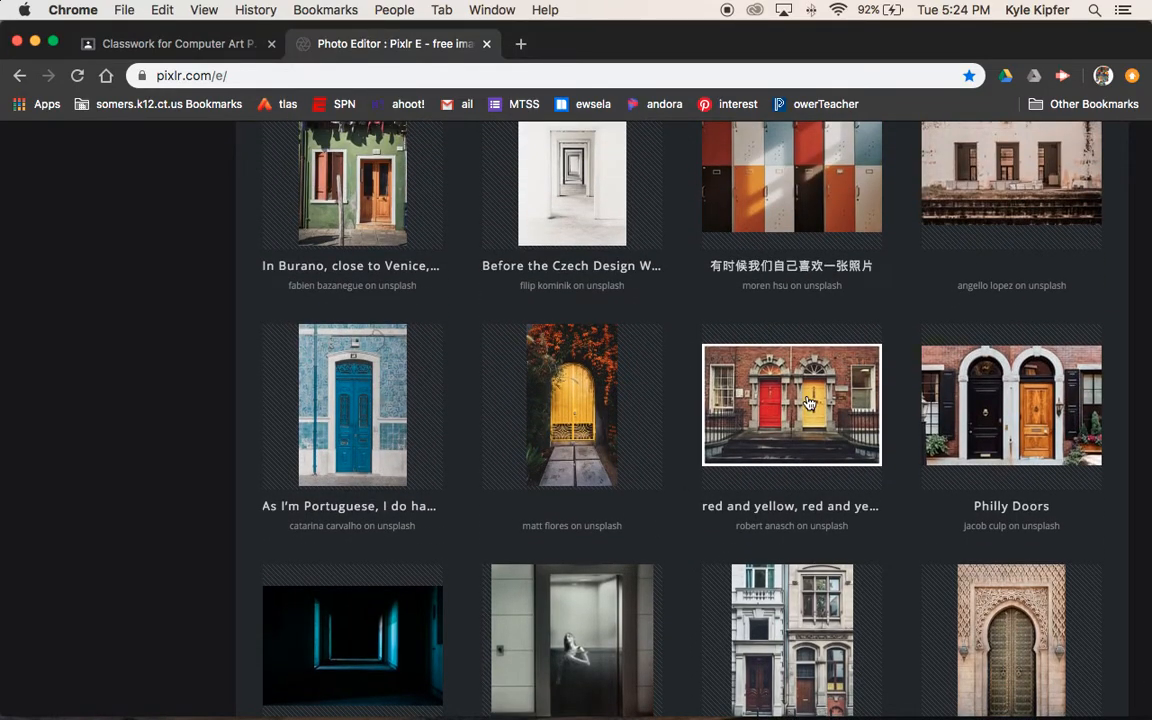
# Open the red and yellow doors photo, pre-resized to Full HD (1920 × 1309)
pyautogui.click(791, 404)
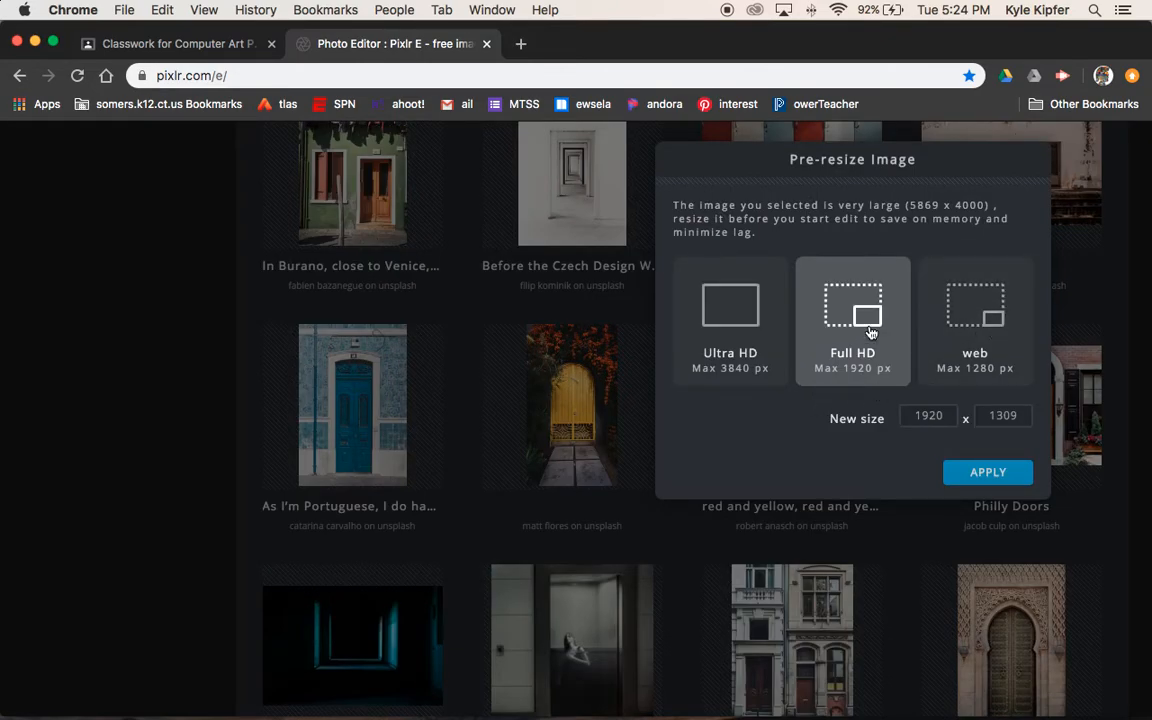
pyautogui.moveTo(988, 472)
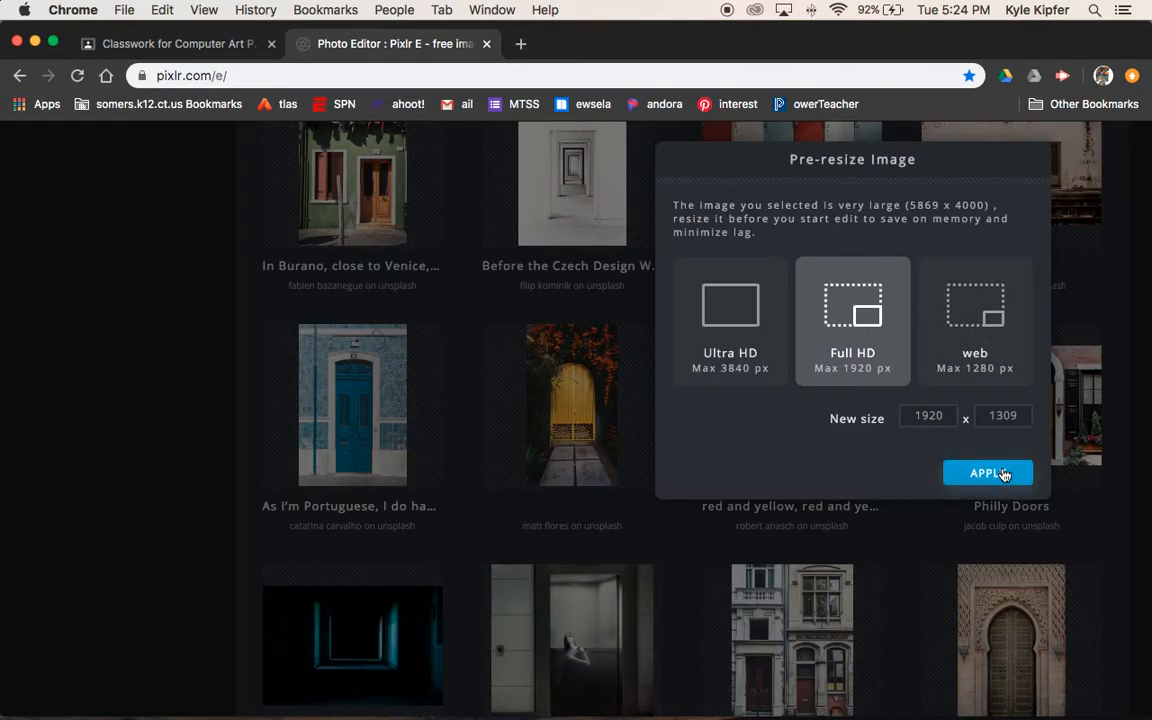
pyautogui.click(988, 473)
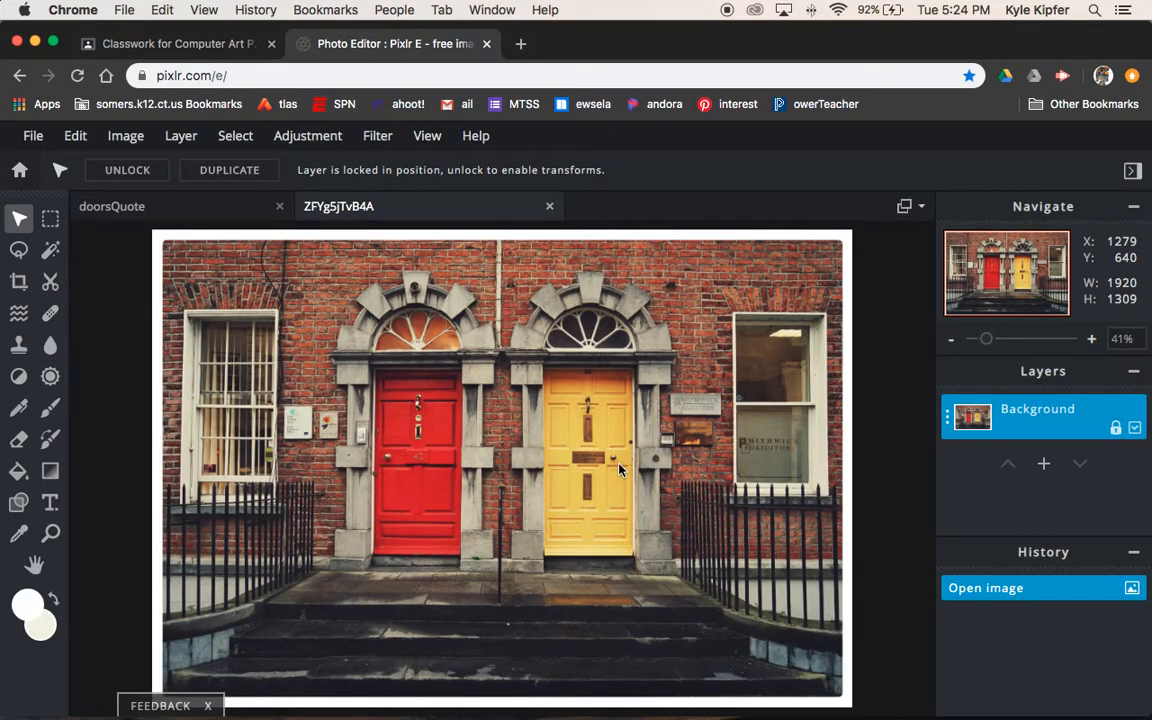
pyautogui.moveTo(622, 470)
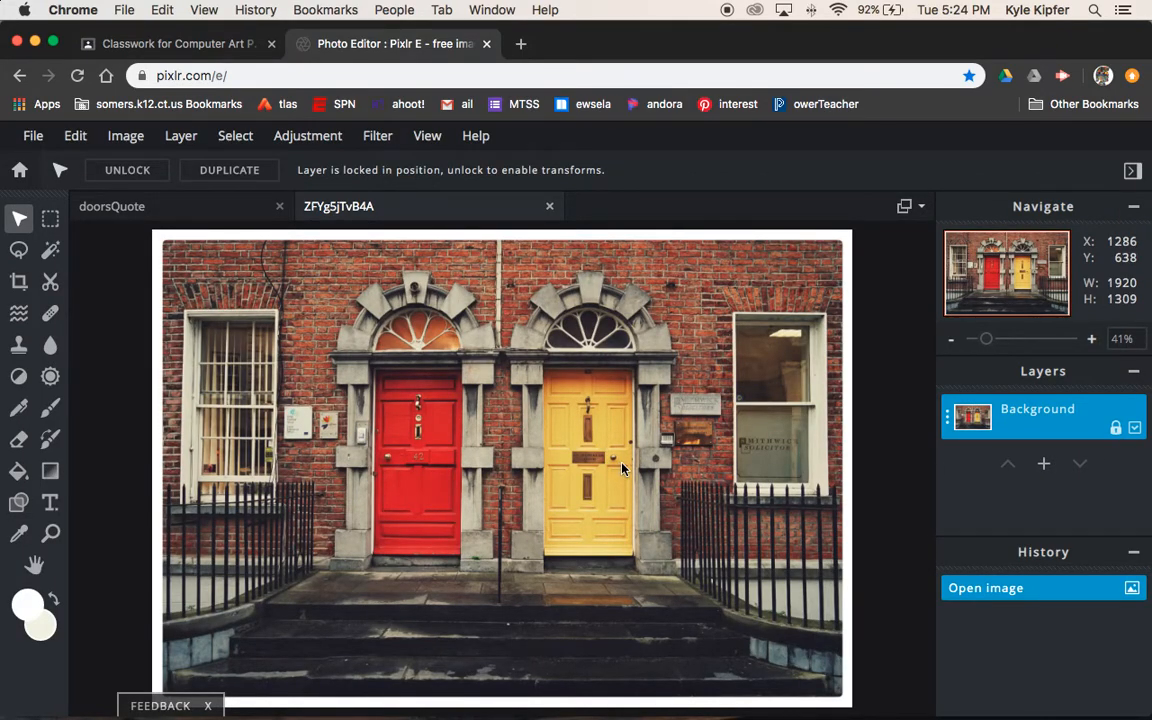
pyautogui.moveTo(448, 332)
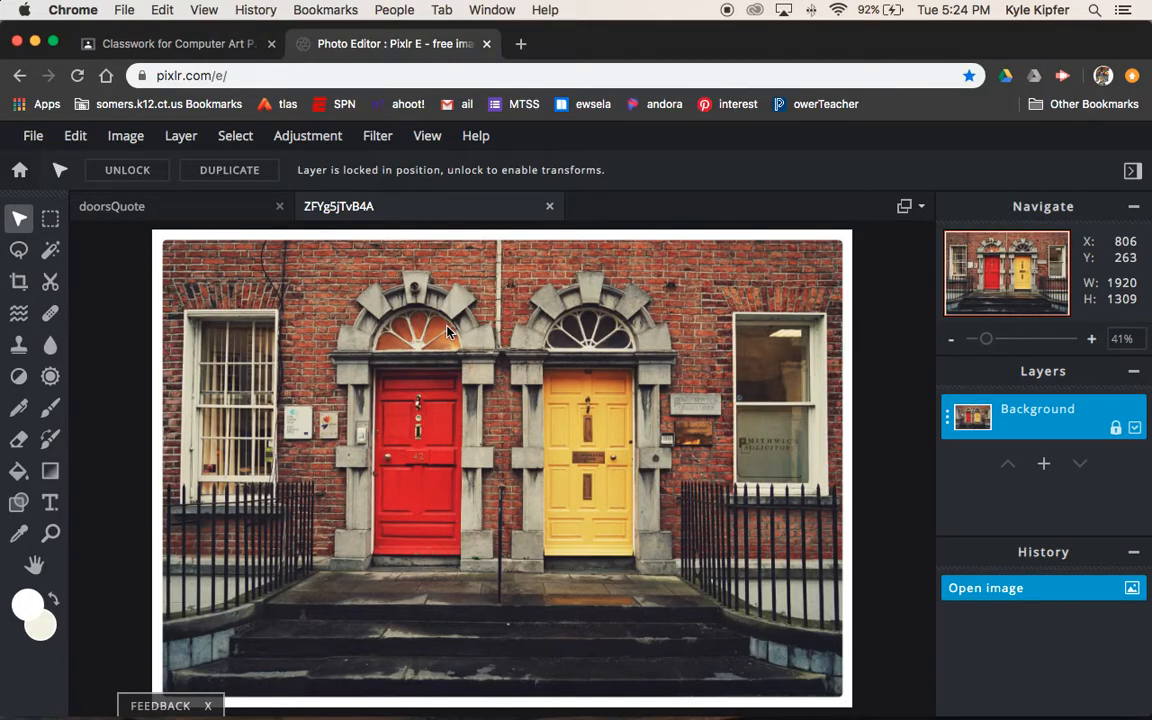
pyautogui.moveTo(448, 332)
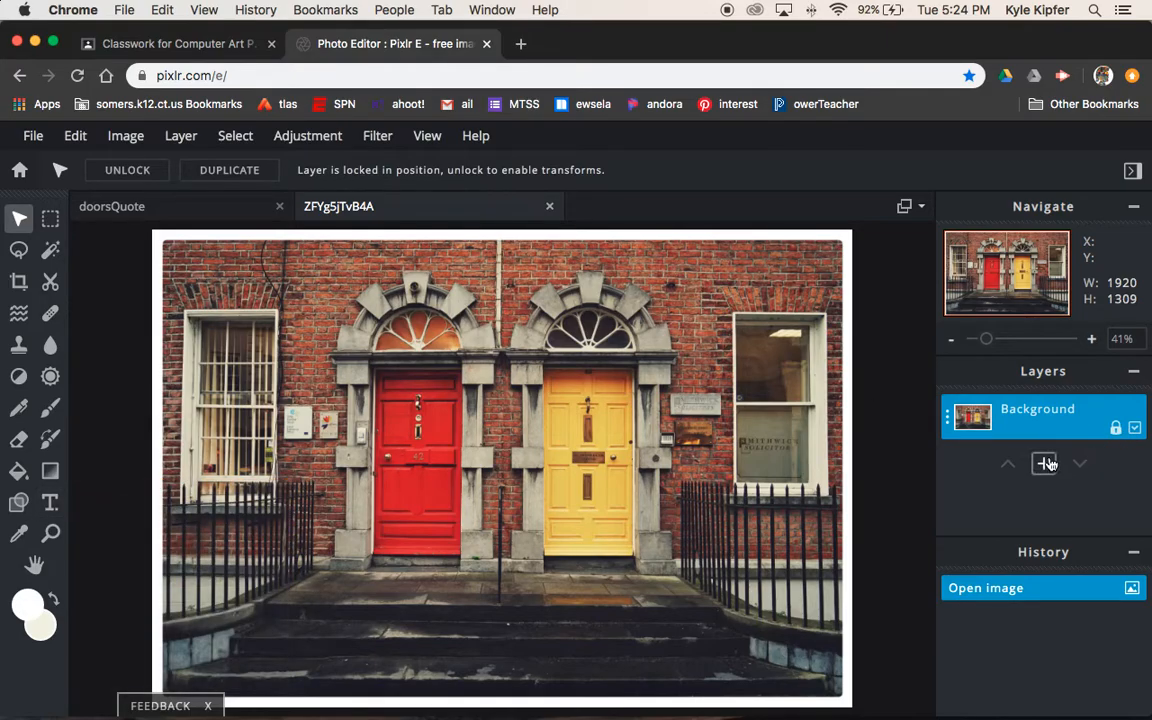
# Add an empty Layer 2, unlock the background, and move Layer 2 beneath it
pyautogui.click(1043, 462)
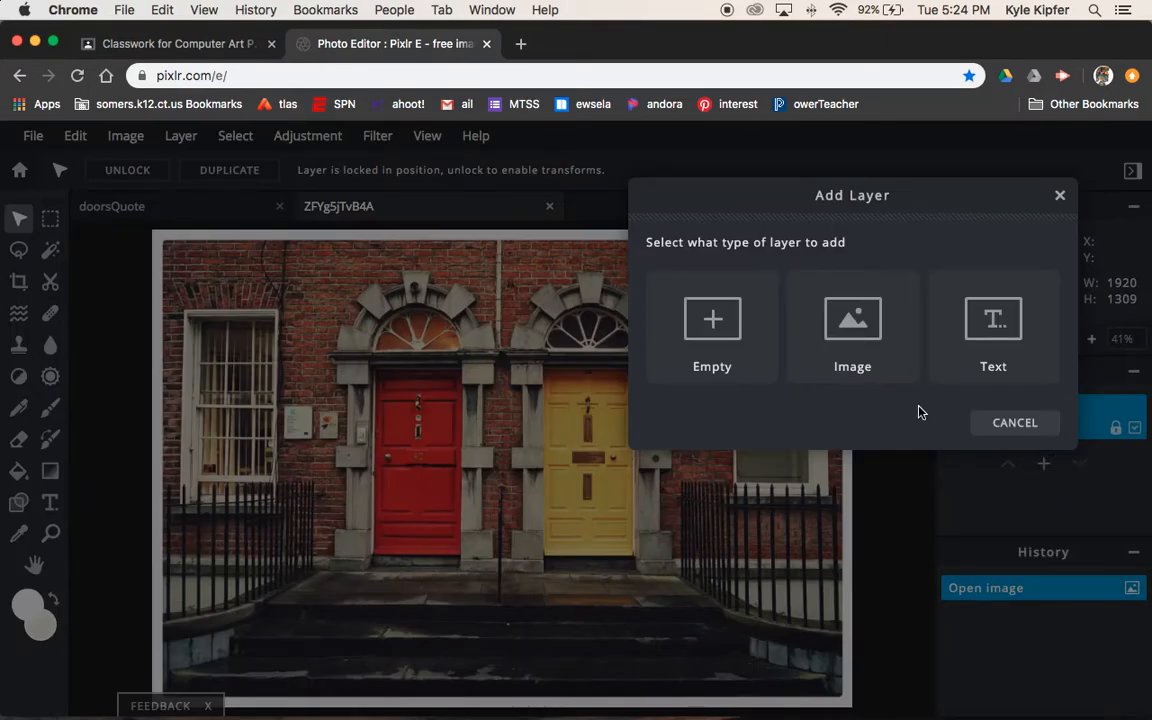
pyautogui.click(712, 330)
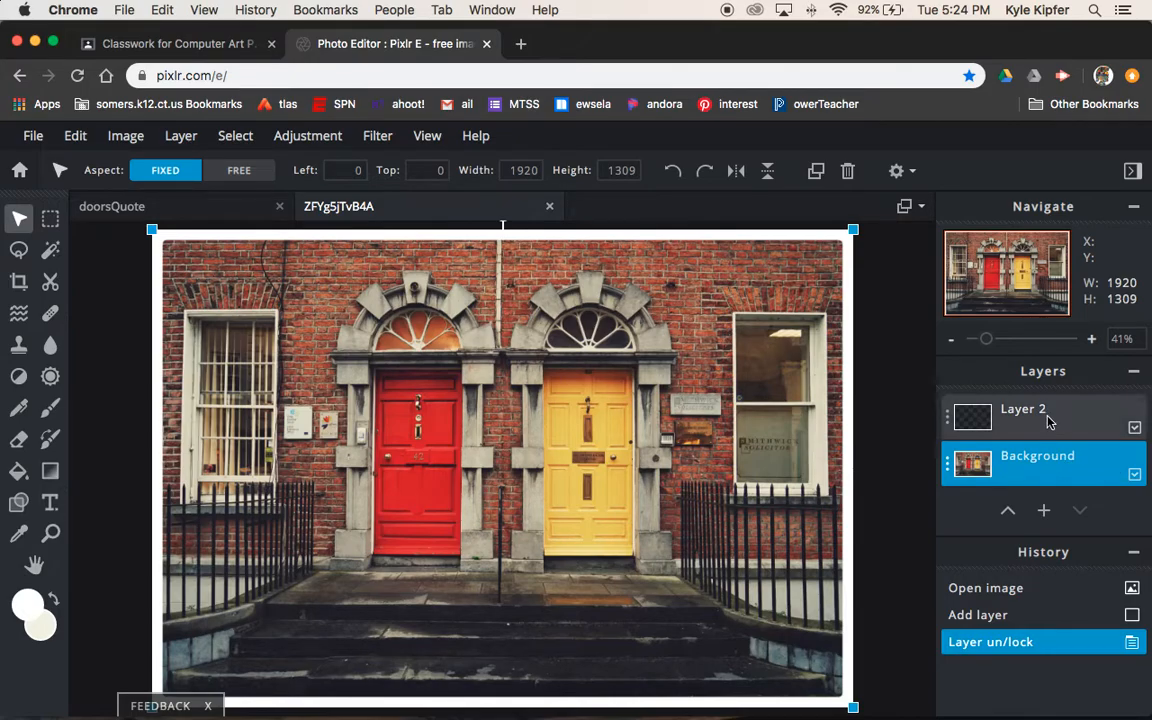
pyautogui.click(1040, 416)
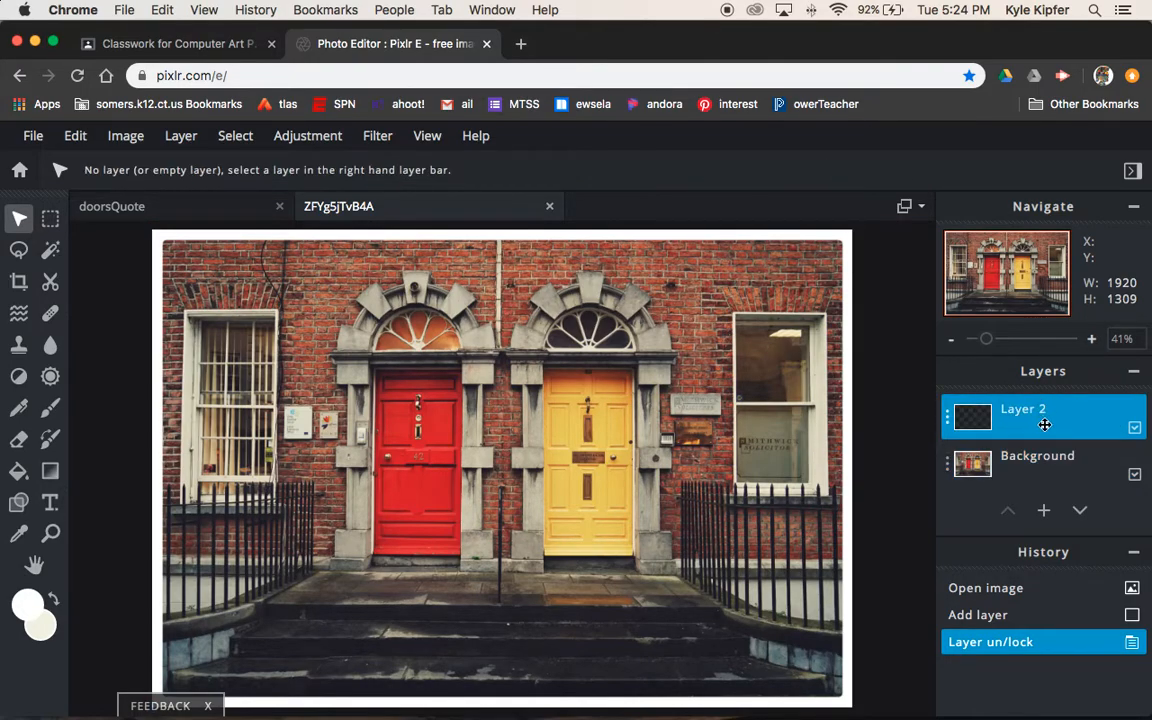
pyautogui.moveTo(97, 465)
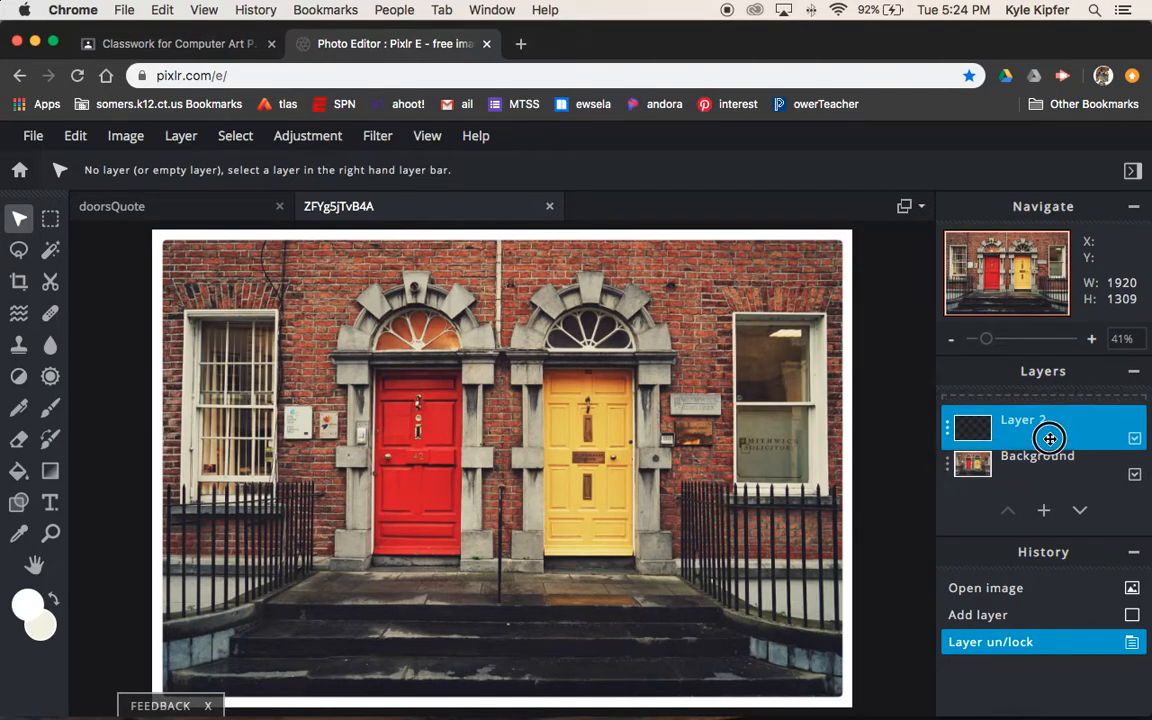
pyautogui.click(1079, 510)
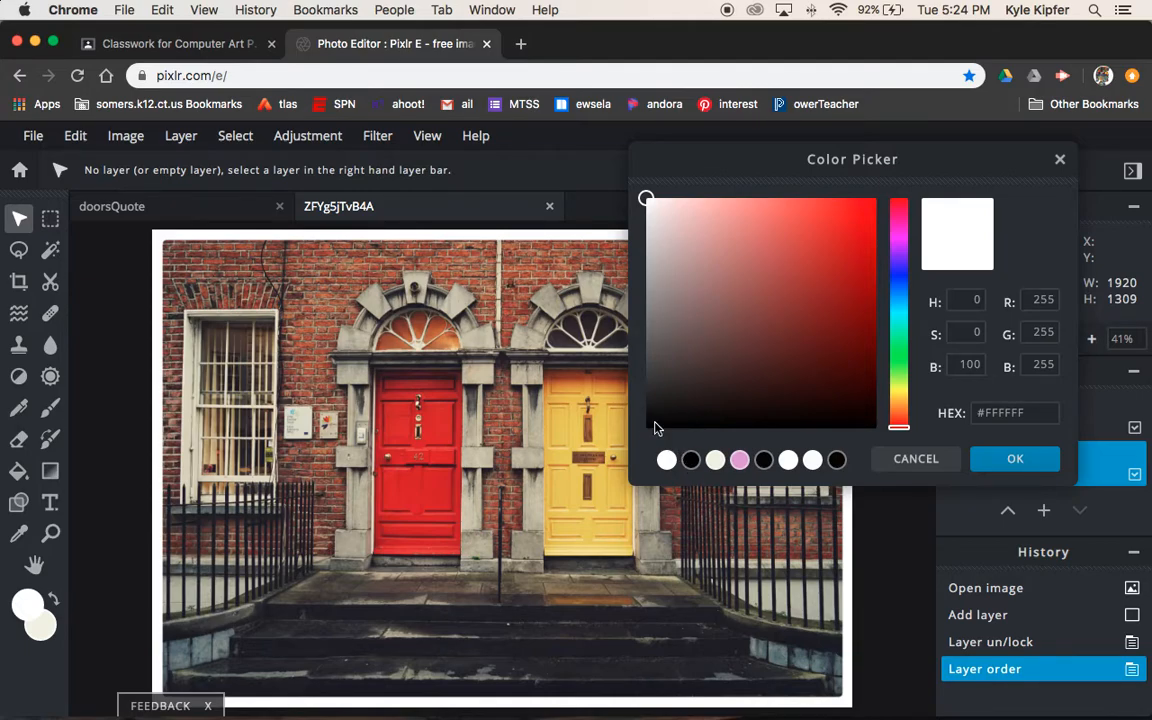
# Pick black, paint-bucket fill Layer 2, and drop it below the Background photo
pyautogui.moveTo(646, 198); pyautogui.dragTo(646, 428)
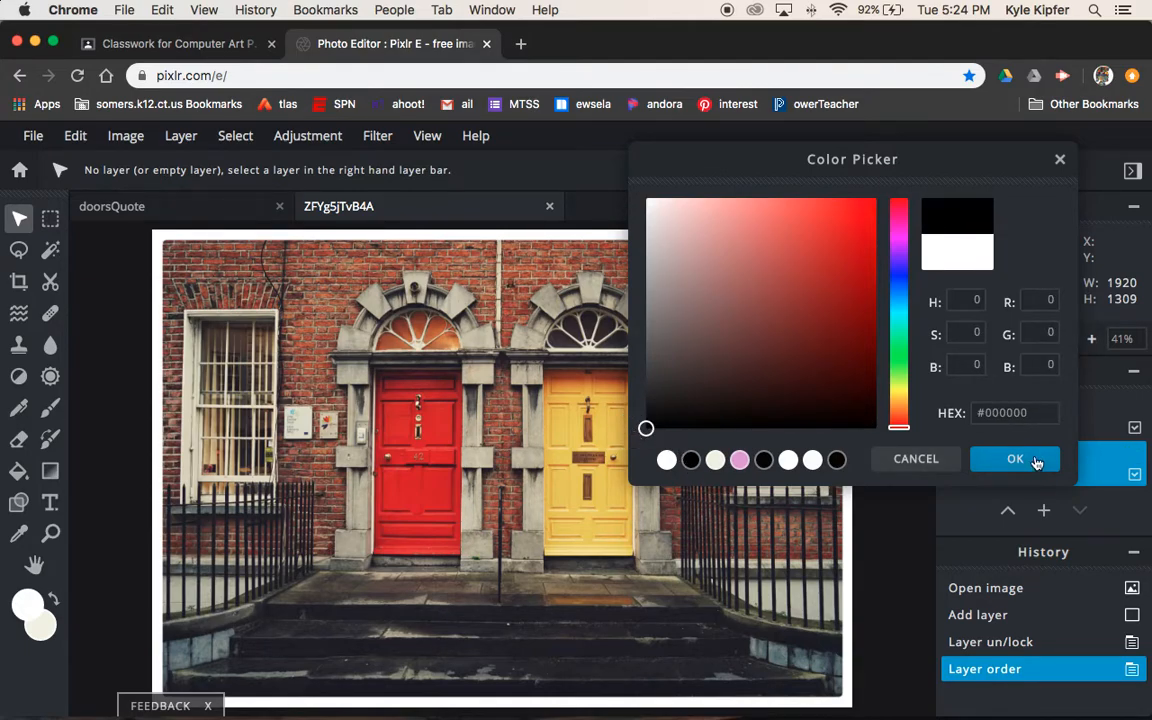
pyautogui.click(1015, 458)
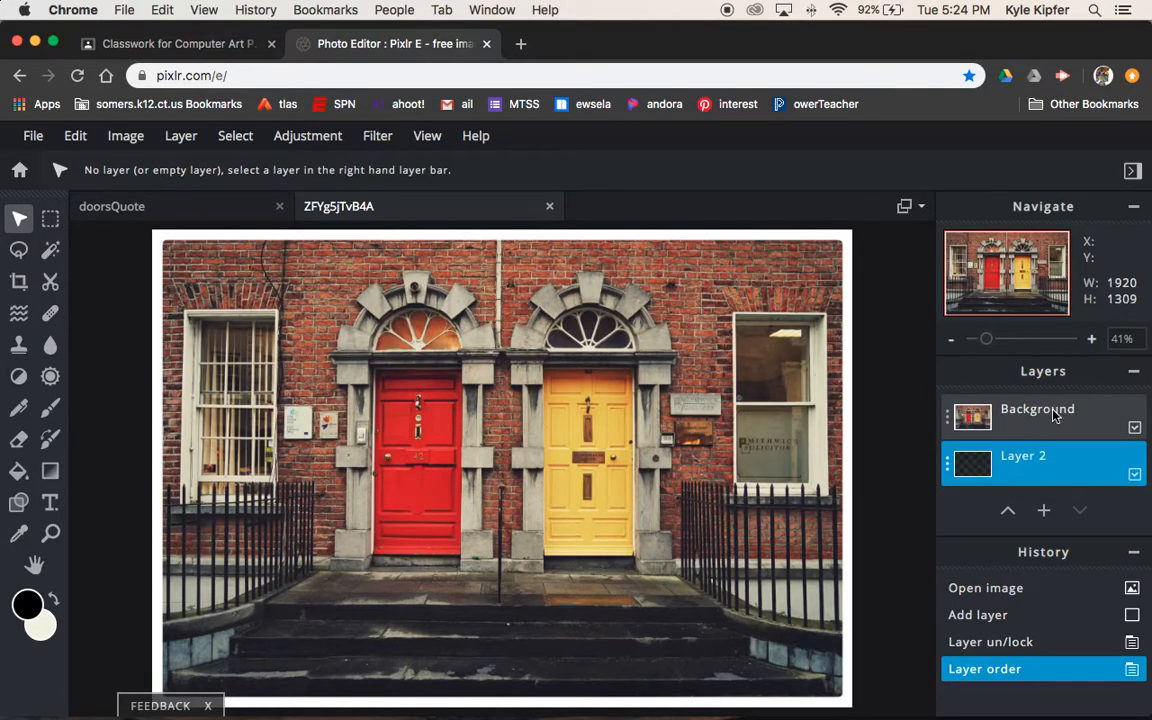
pyautogui.click(1037, 408)
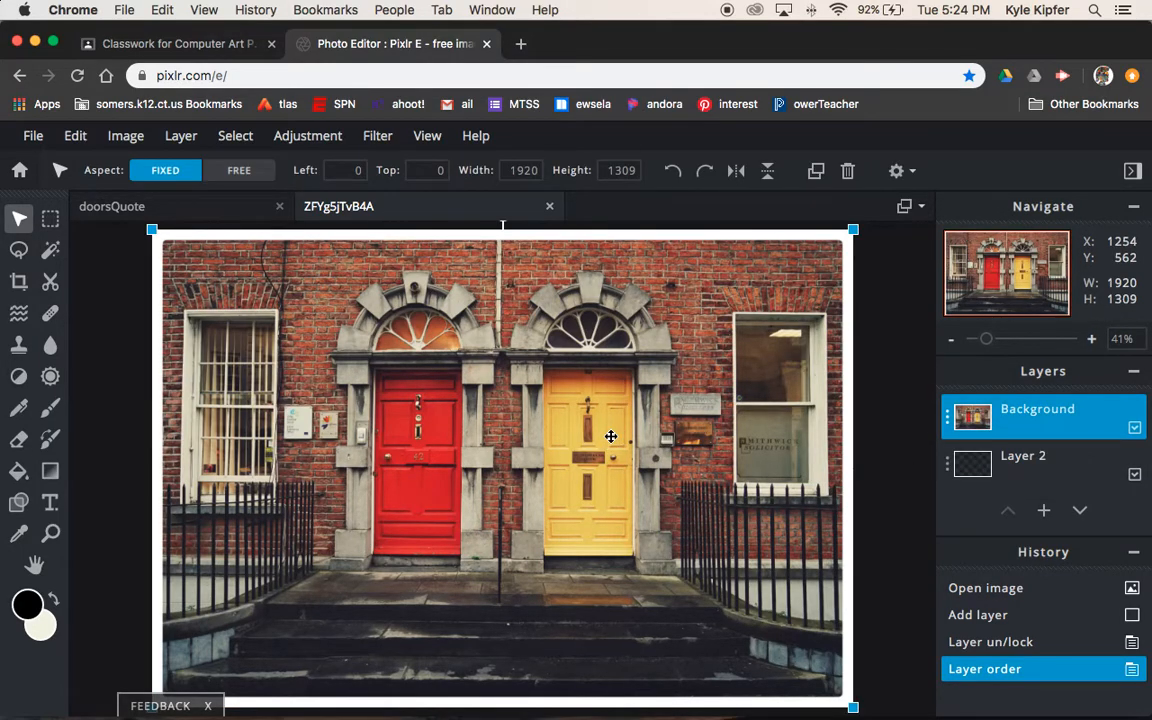
pyautogui.moveTo(690, 480)
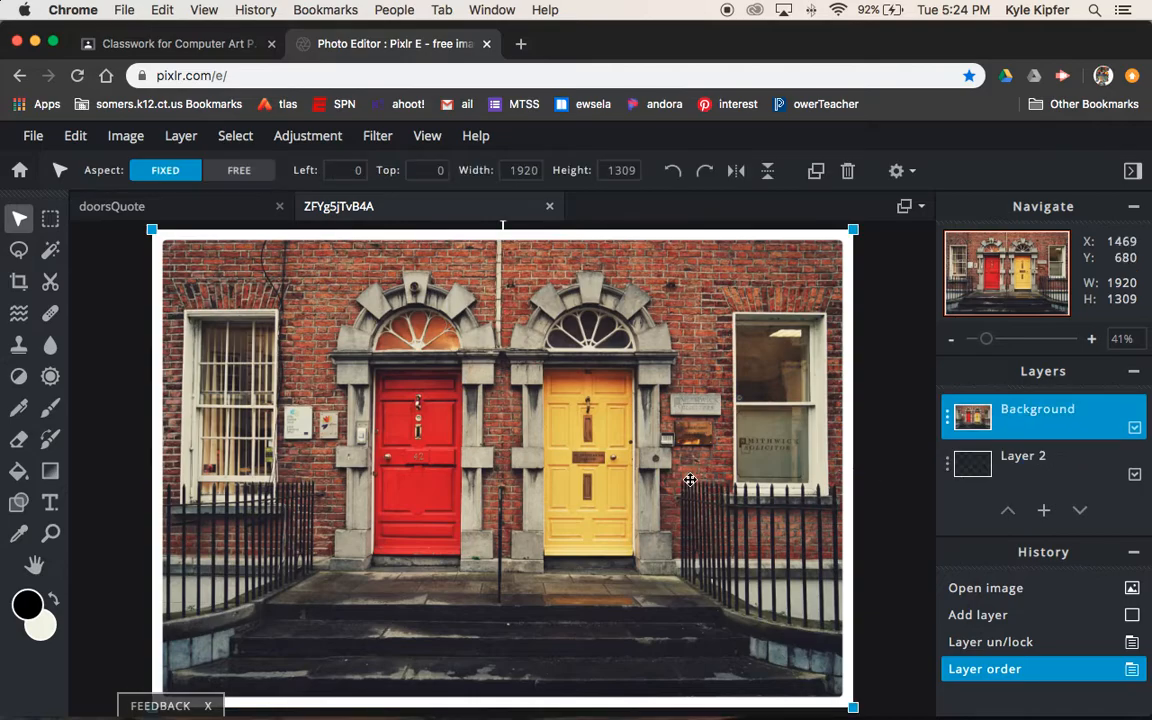
pyautogui.click(18, 471)
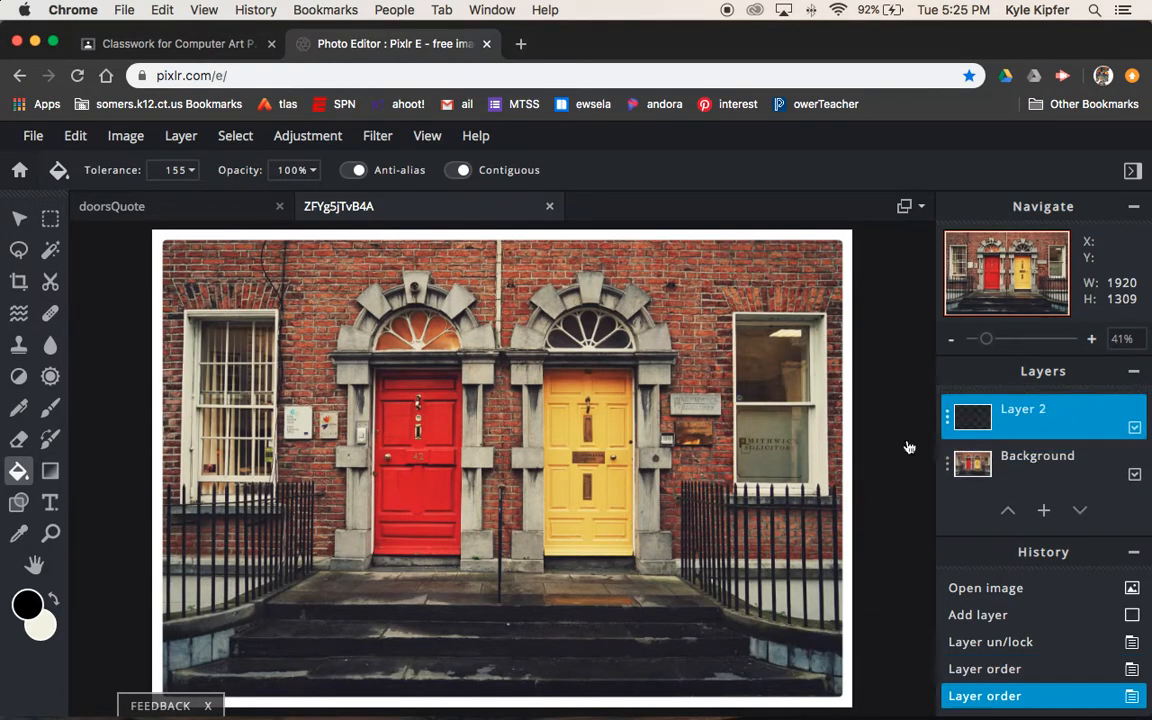
pyautogui.click(607, 442)
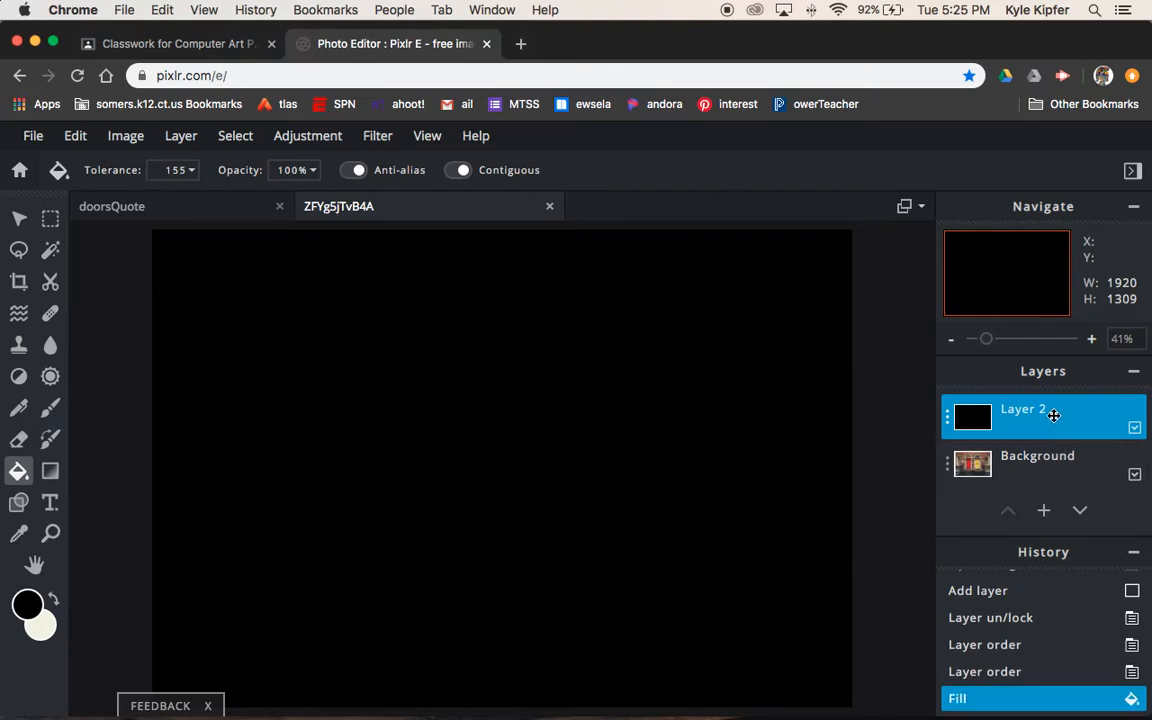
pyautogui.click(1080, 510)
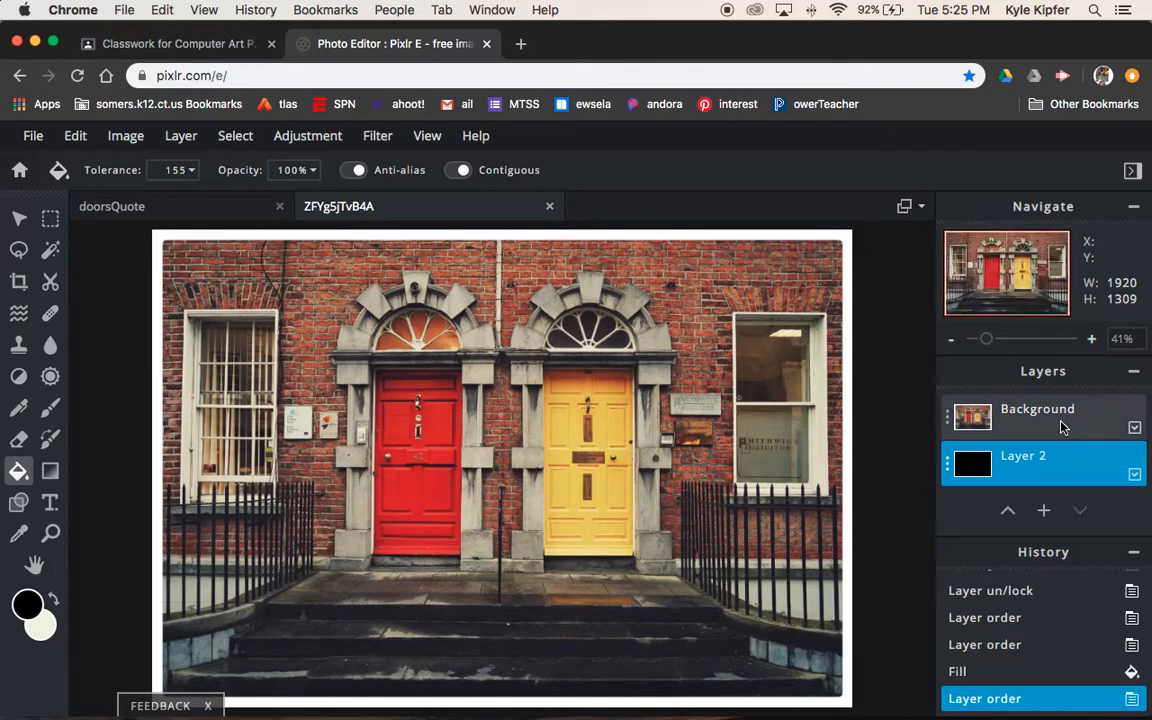
pyautogui.click(1037, 408)
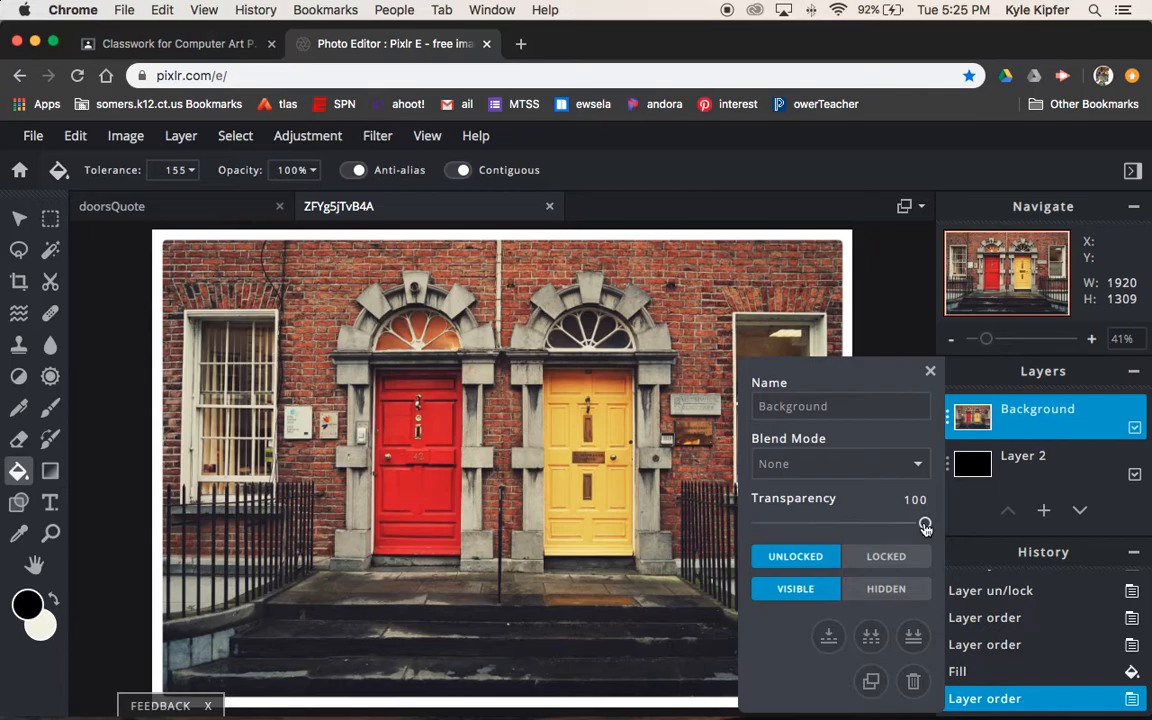
# Lower the Background photo layer's transparency to 70 and close its settings
pyautogui.moveTo(925, 525); pyautogui.dragTo(888, 525)
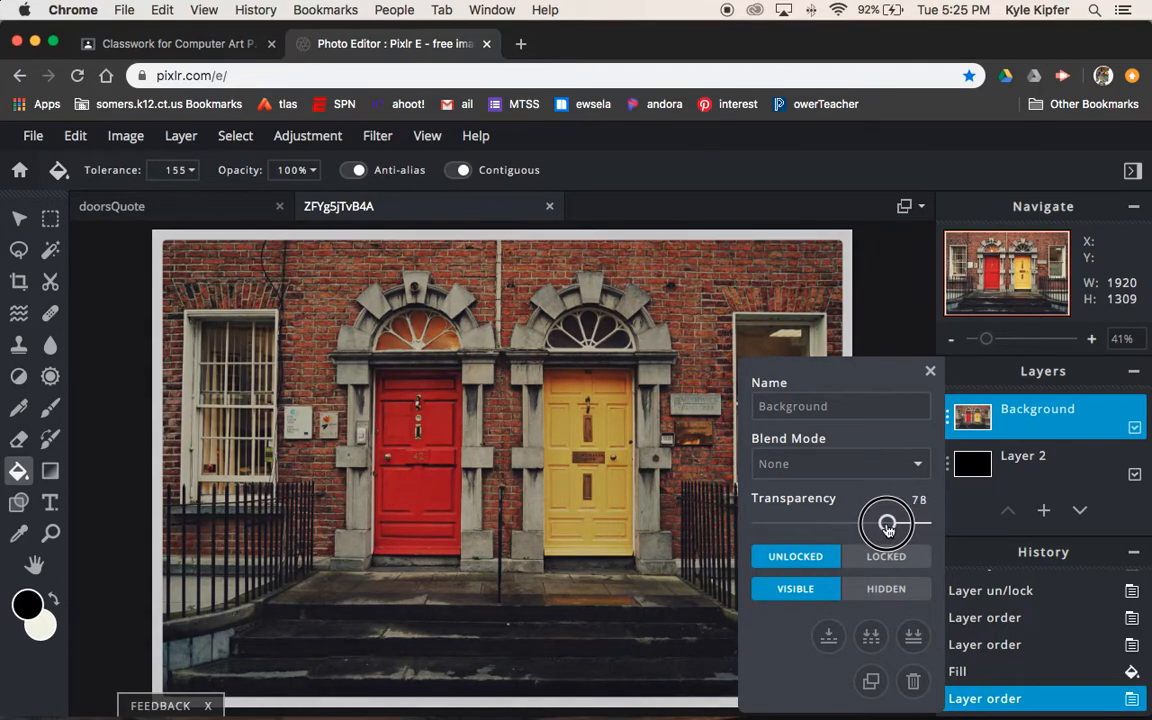
pyautogui.moveTo(887, 524); pyautogui.dragTo(875, 524)
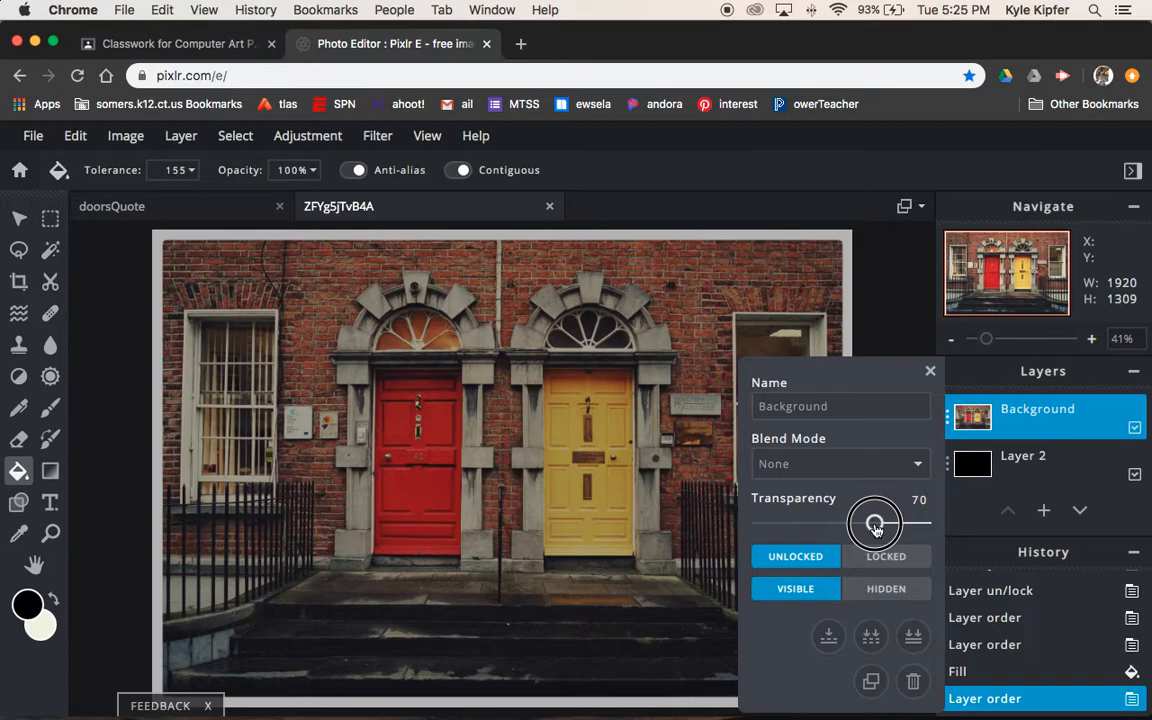
pyautogui.moveTo(875, 523); pyautogui.dragTo(900, 523)
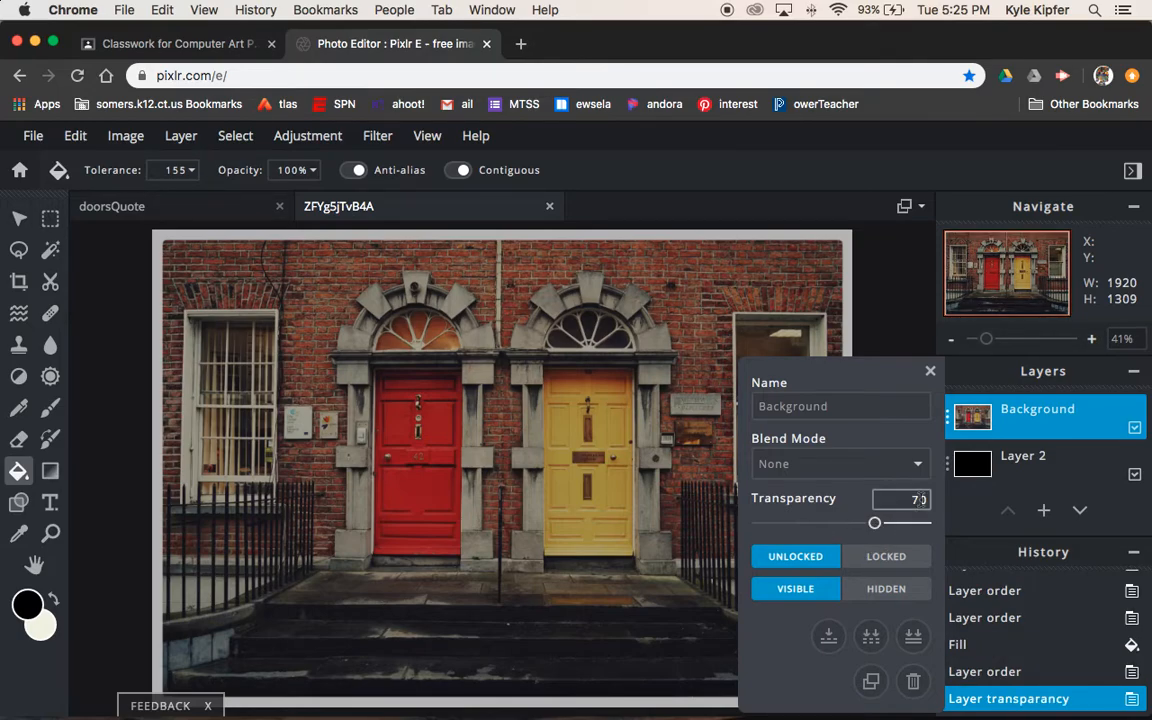
pyautogui.click(929, 371)
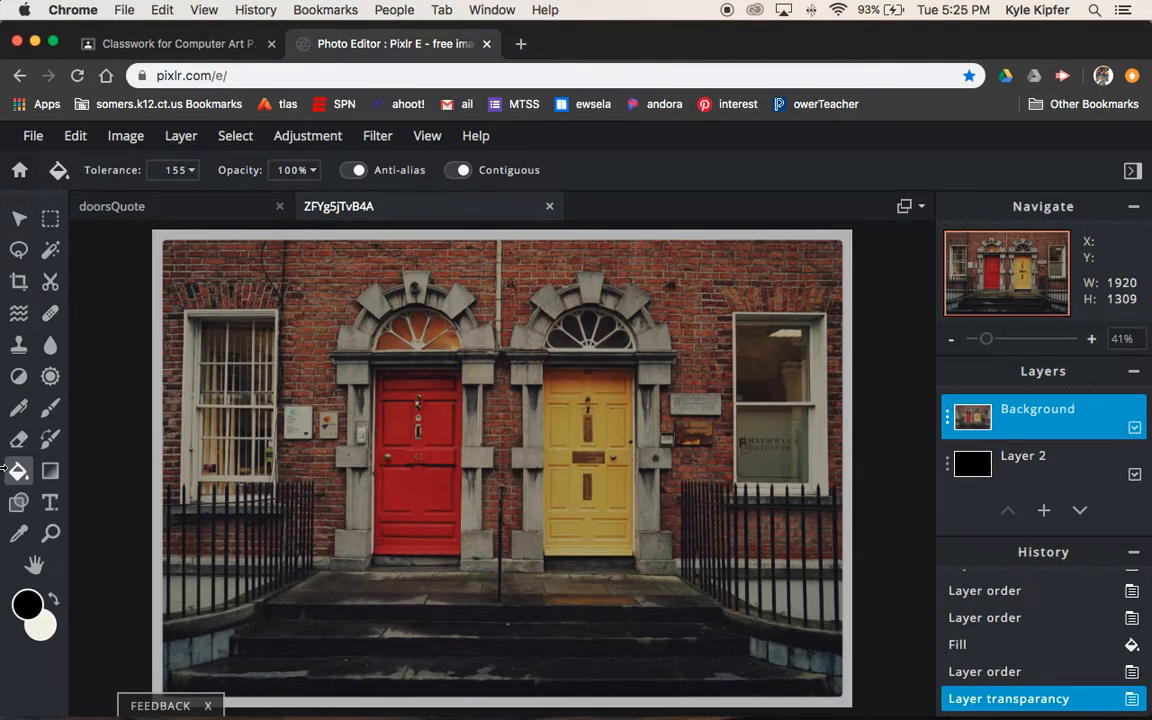
# Place a new text layer with black Arial placeholder text on the photo
pyautogui.click(50, 502)
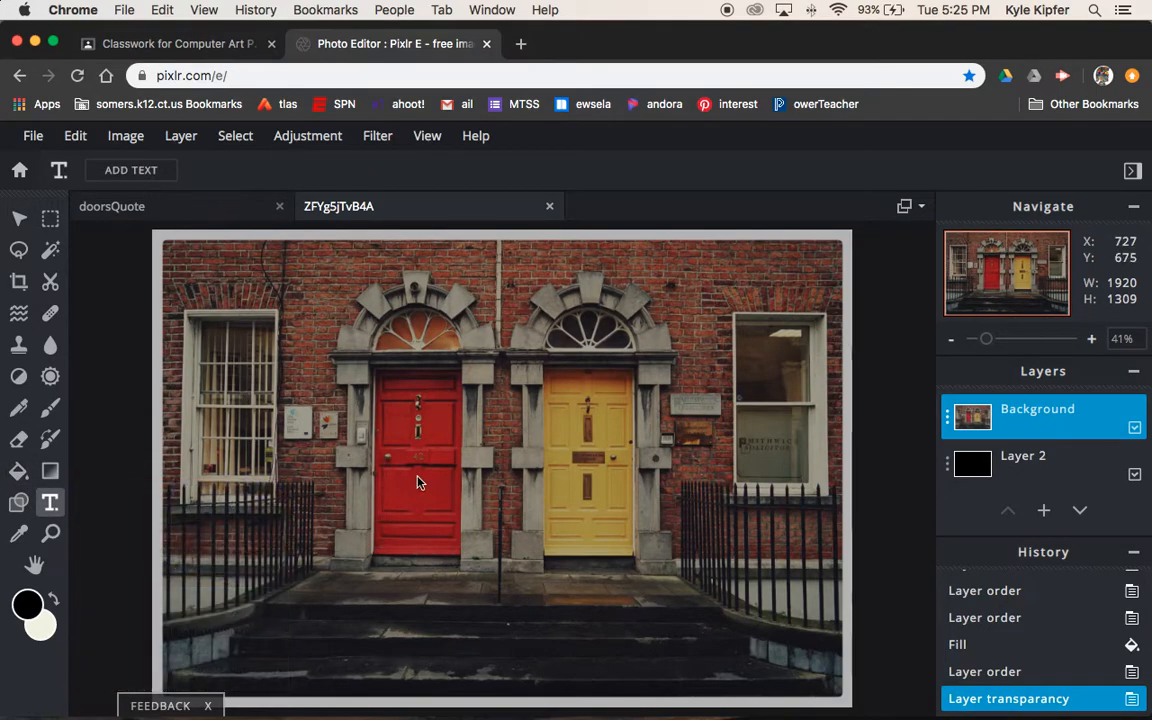
pyautogui.moveTo(197, 238)
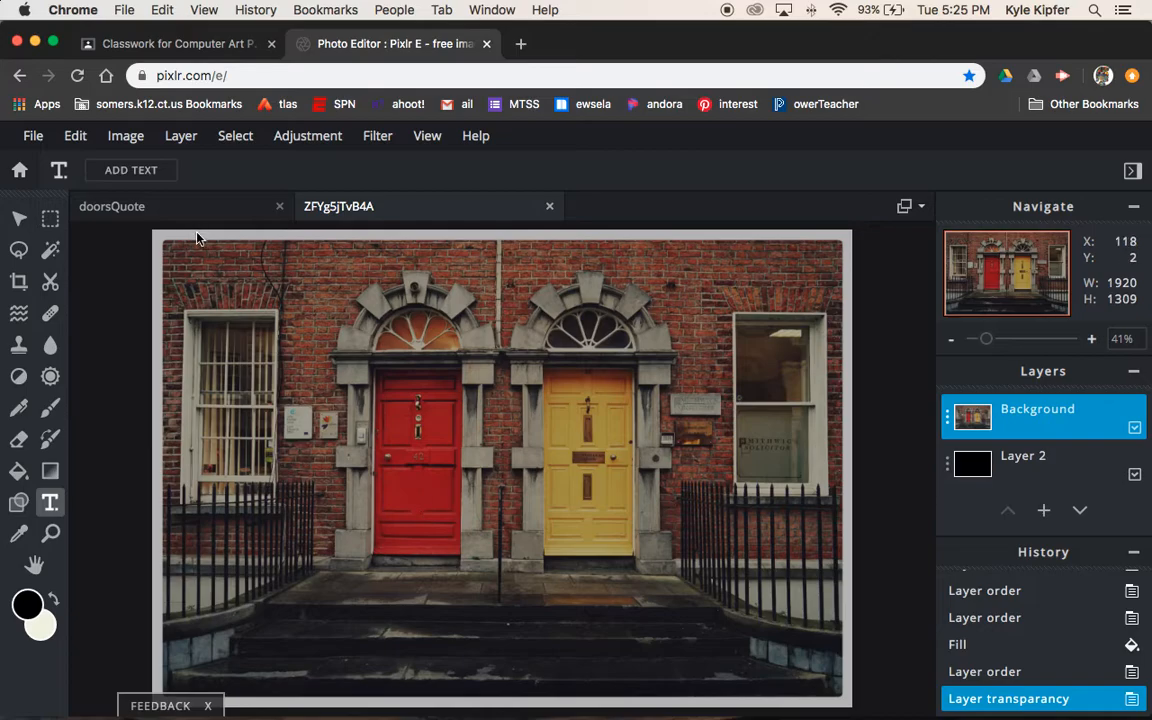
pyautogui.moveTo(477, 530)
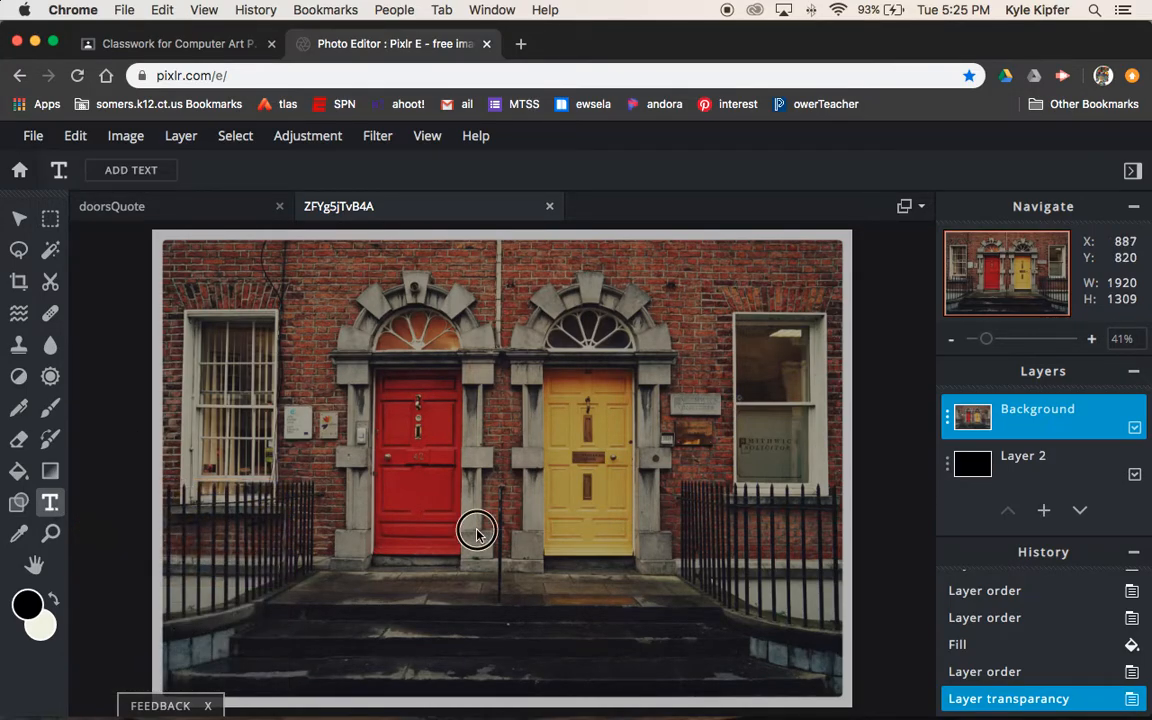
pyautogui.click(131, 170)
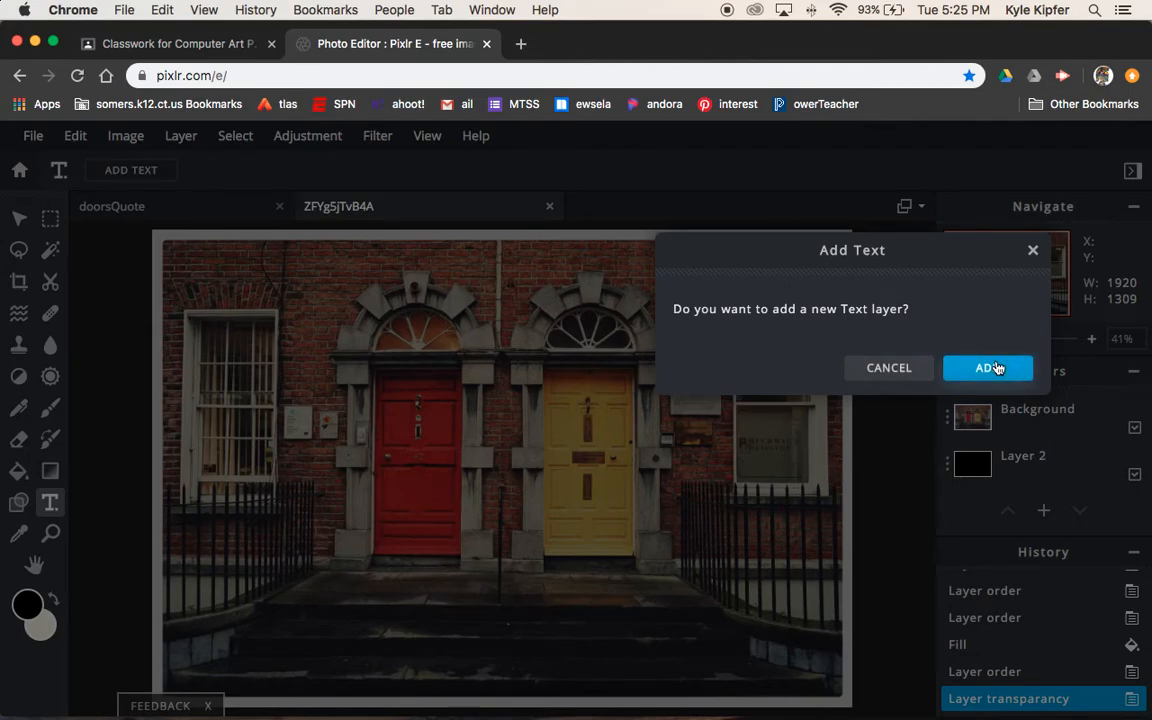
pyautogui.click(987, 367)
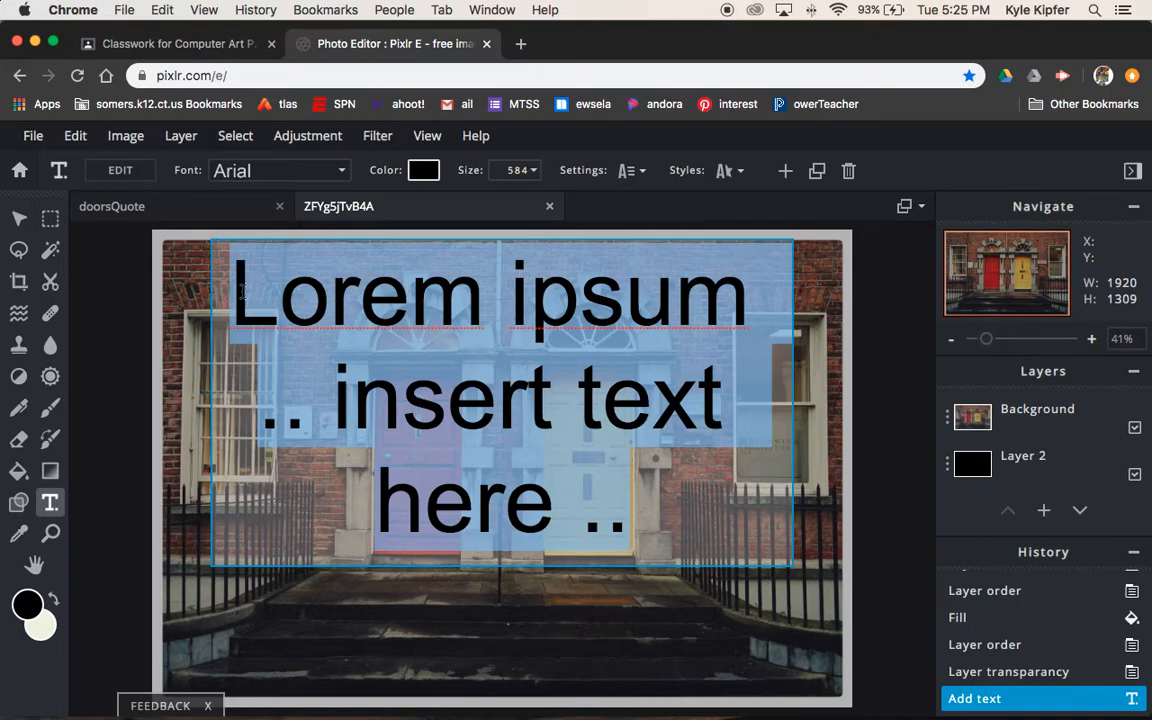
# Type the Ray Manzarek doors quote followed by the '- Ray Manzarek' attribution
pyautogui.write('"There are things known')
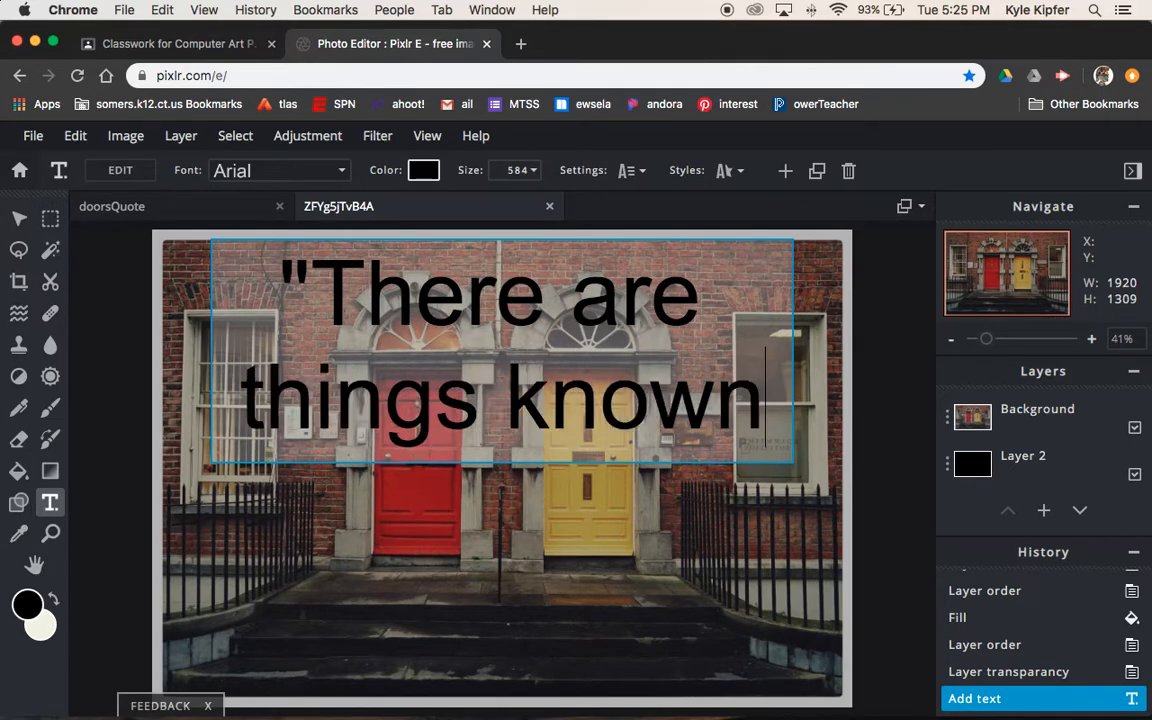
pyautogui.write('and things unknow')
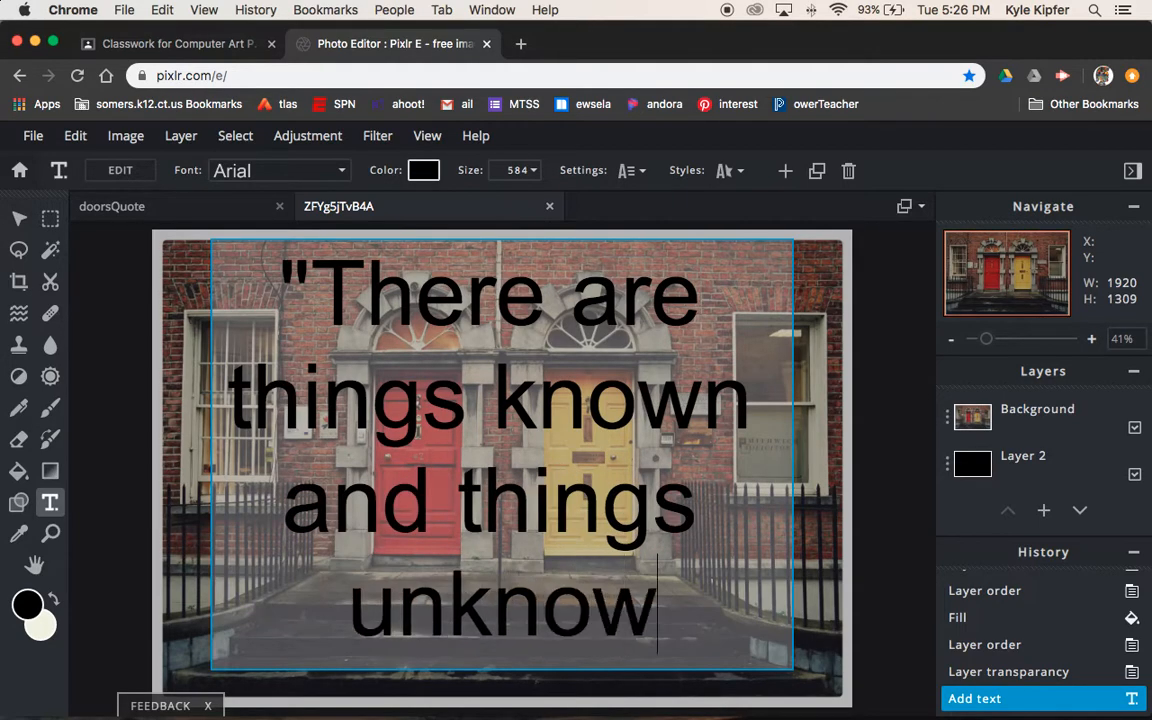
pyautogui.write('n, and')
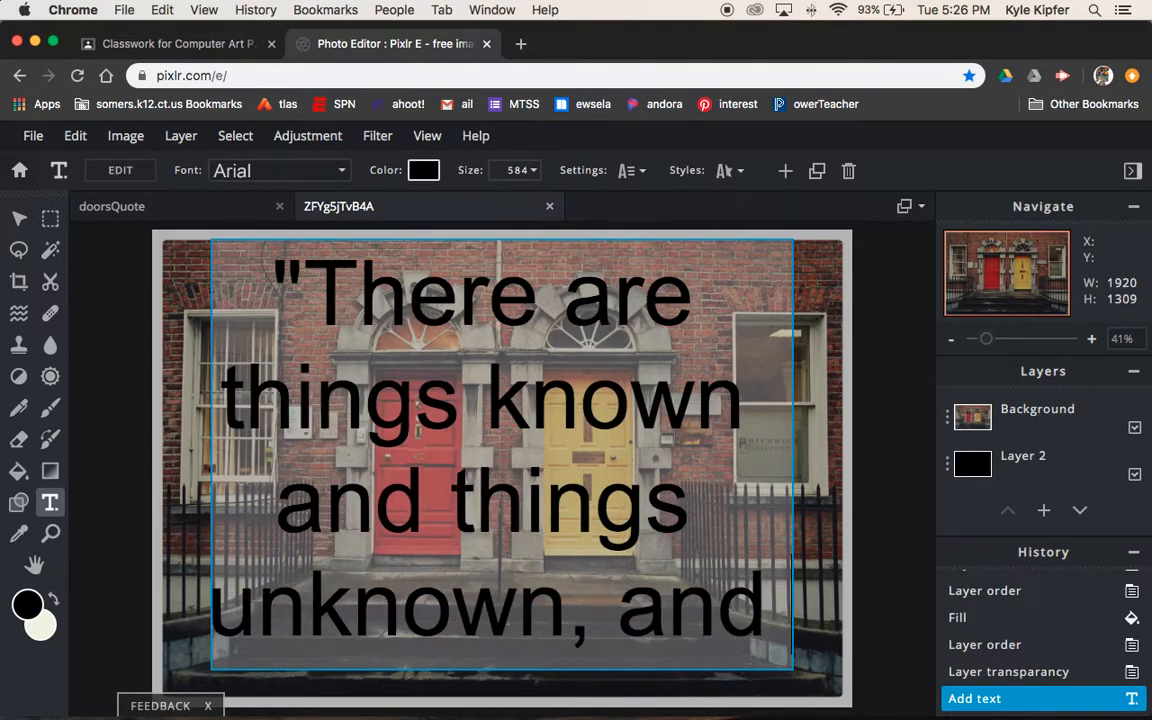
pyautogui.write('in between are thee')
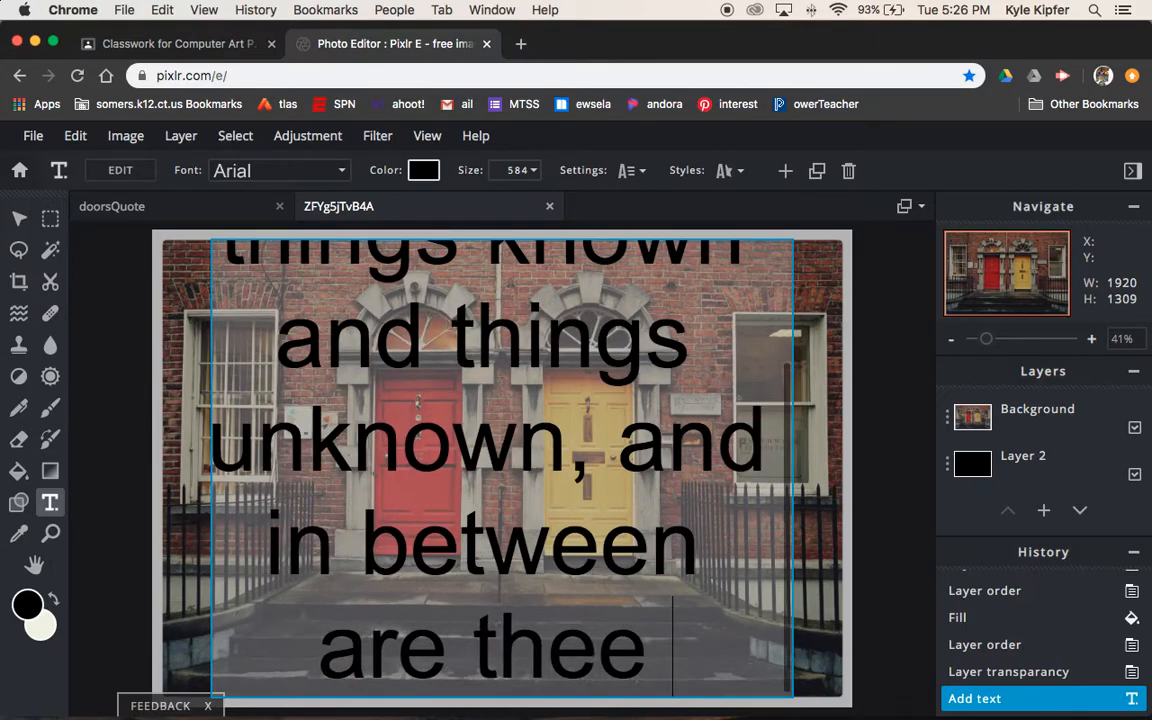
pyautogui.press('Backspace')
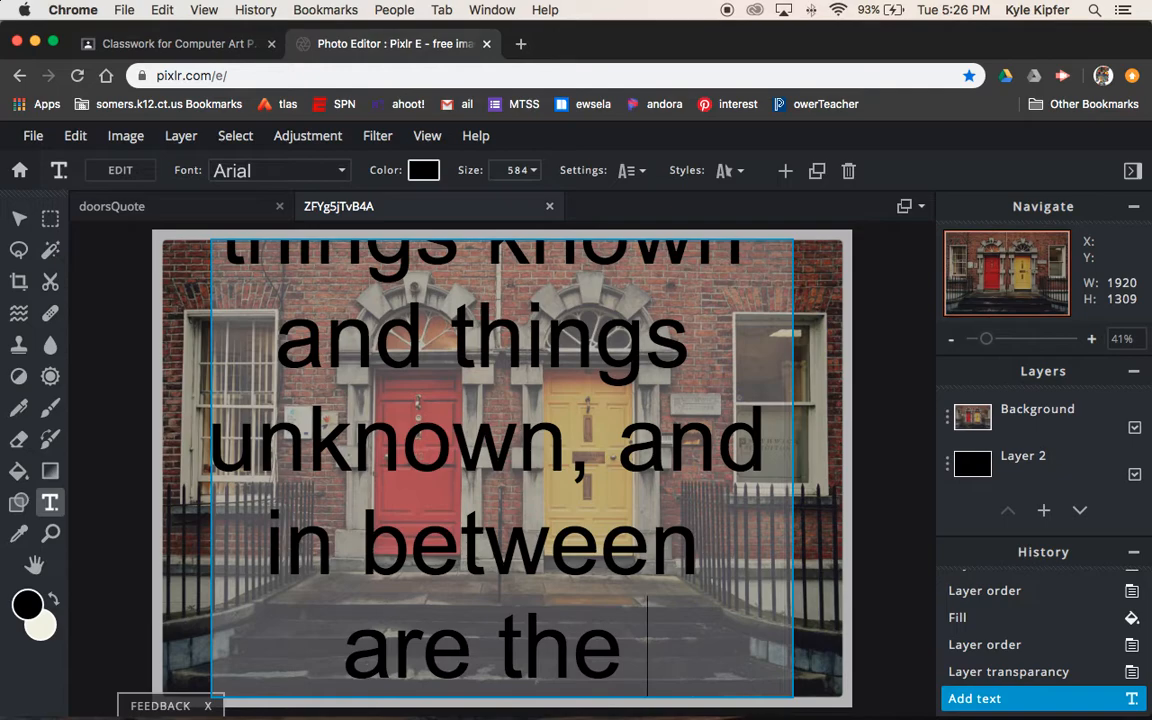
pyautogui.write('doors')
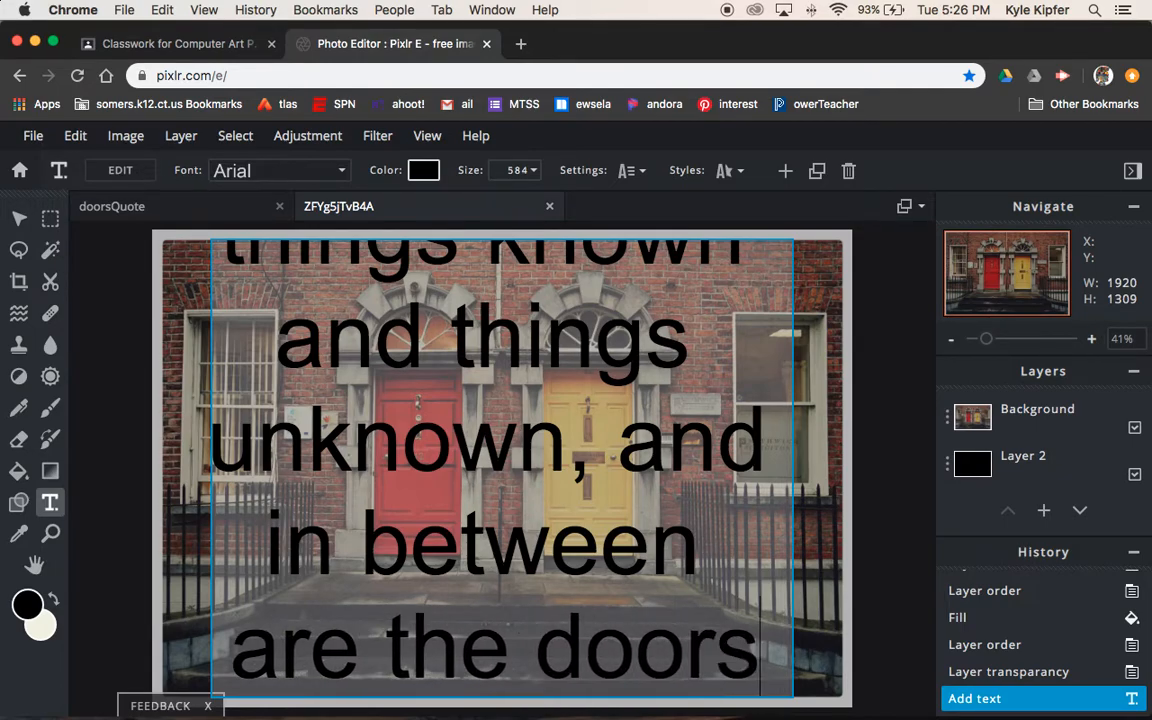
pyautogui.write('.')
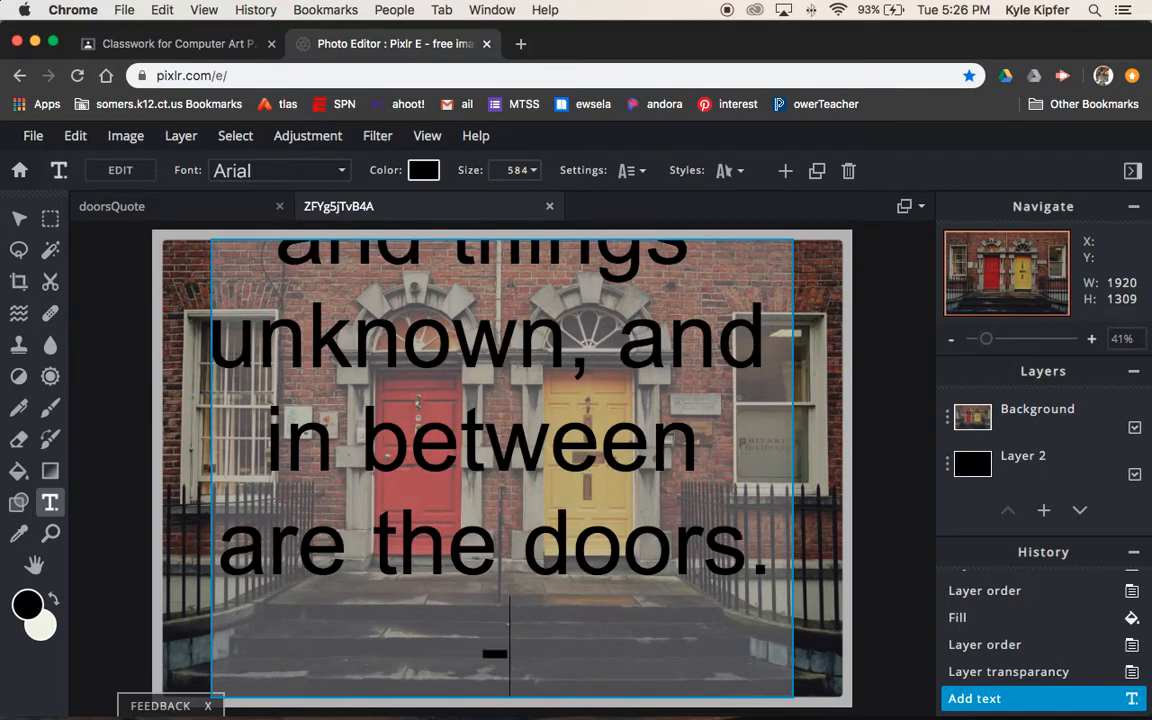
pyautogui.write('- R')
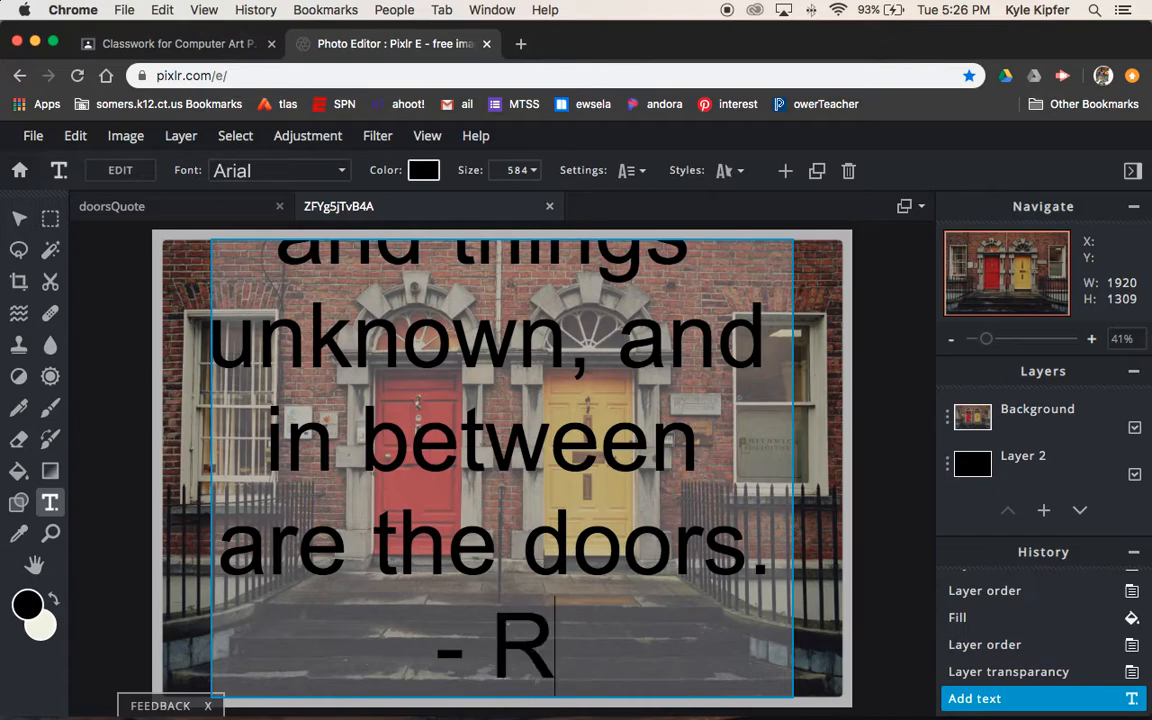
pyautogui.write('ay Ma')
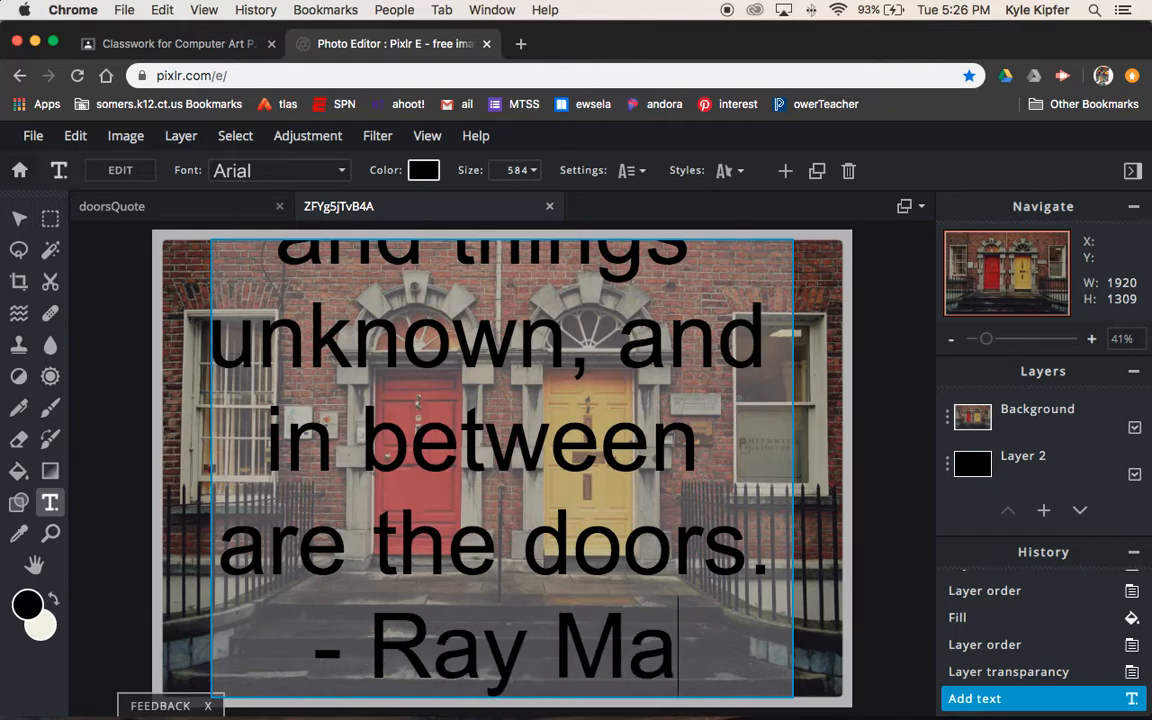
pyautogui.write('nzarek')
pyautogui.click(514, 170)
pyautogui.write('107')
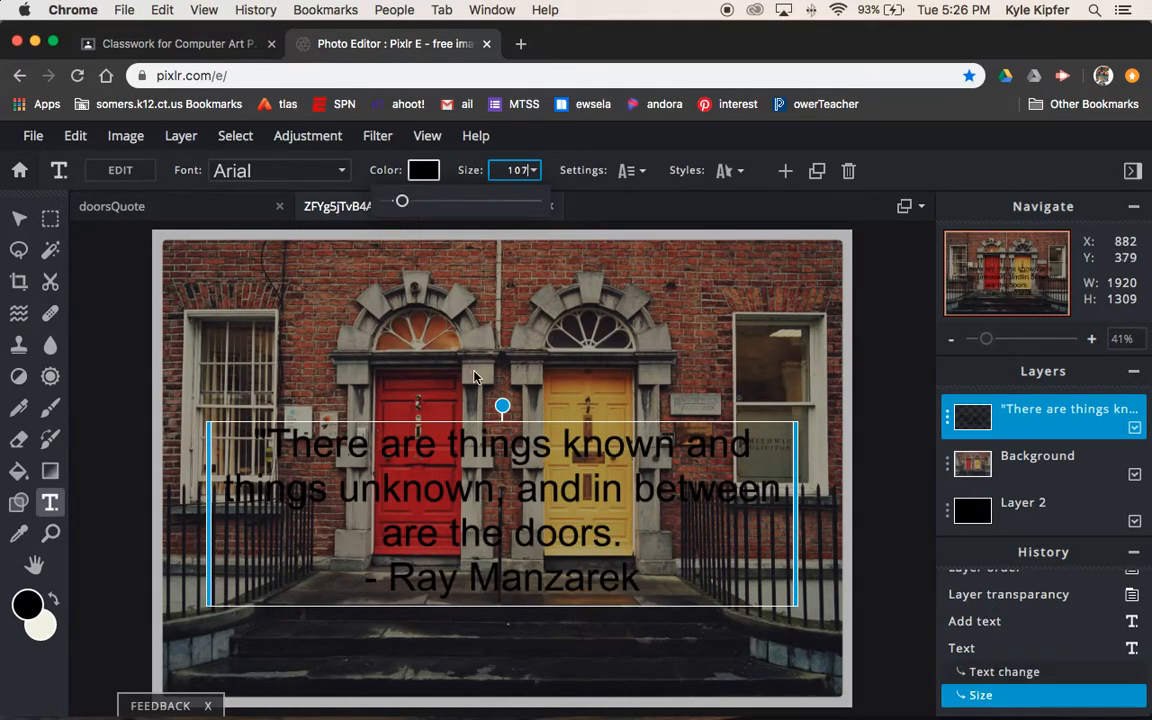
pyautogui.moveTo(447, 183)
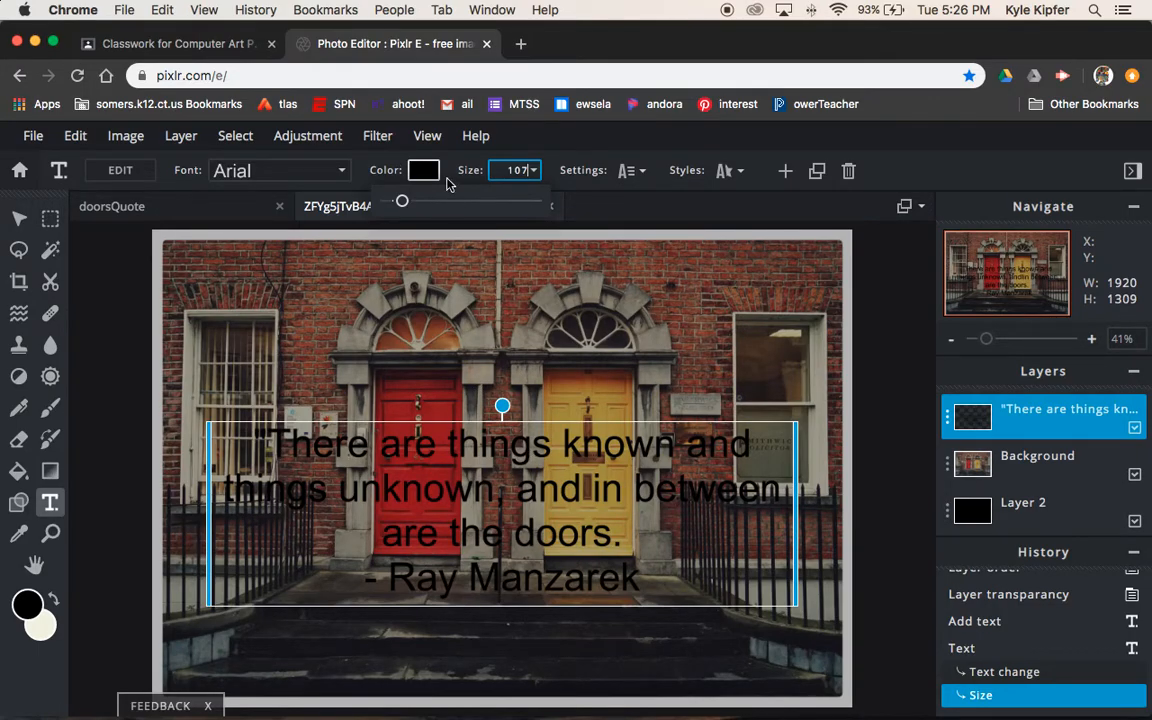
# Change the quote's text colour from black to white (#FFFFFF)
pyautogui.click(422, 170)
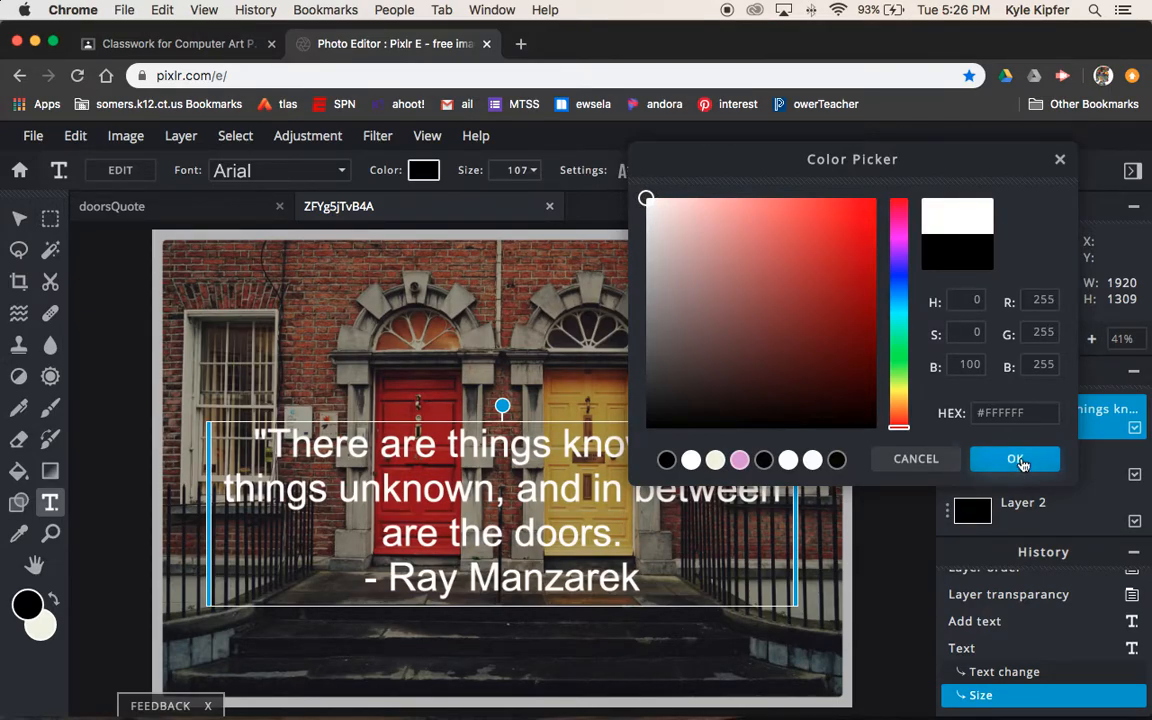
pyautogui.click(1015, 458)
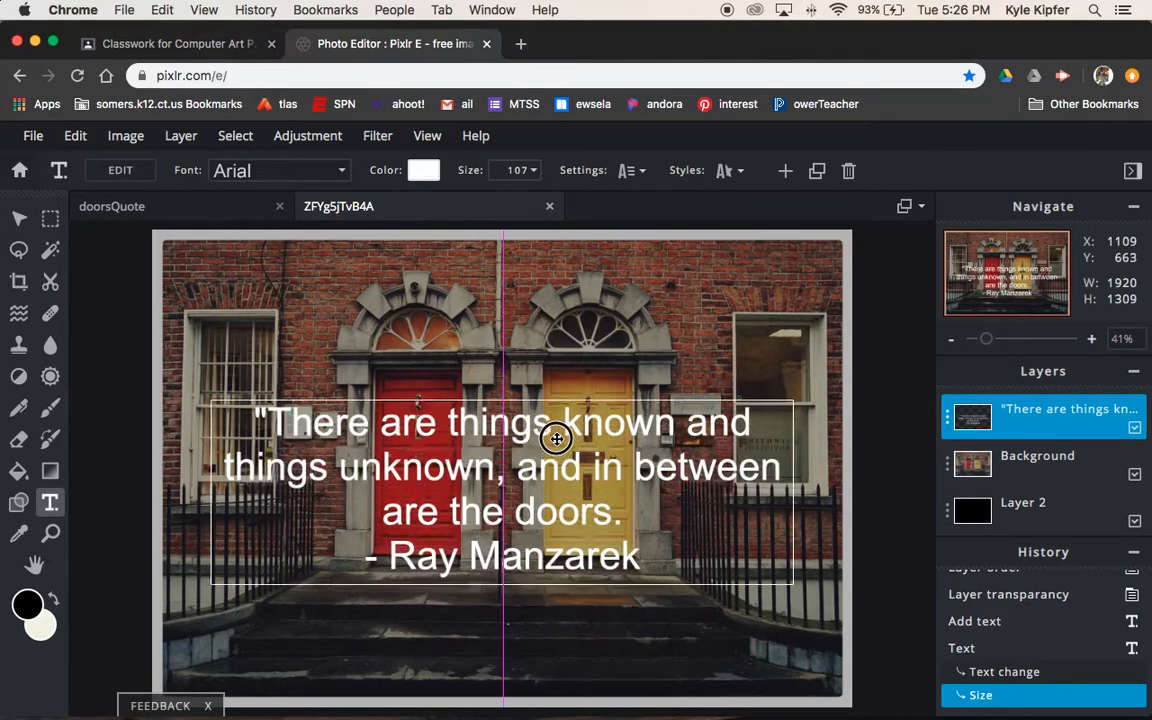
# Drag the white quote down onto the steps near the photo's bottom, horizontally centred
pyautogui.moveTo(557, 439); pyautogui.dragTo(565, 575)
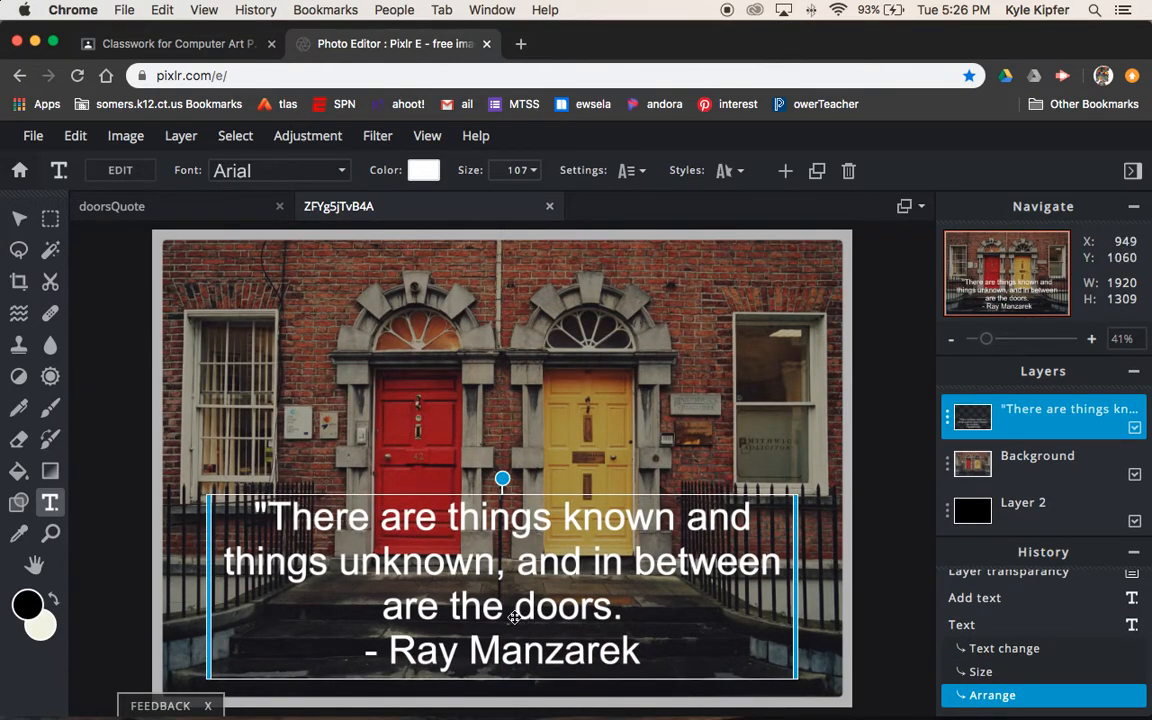
pyautogui.moveTo(335, 521)
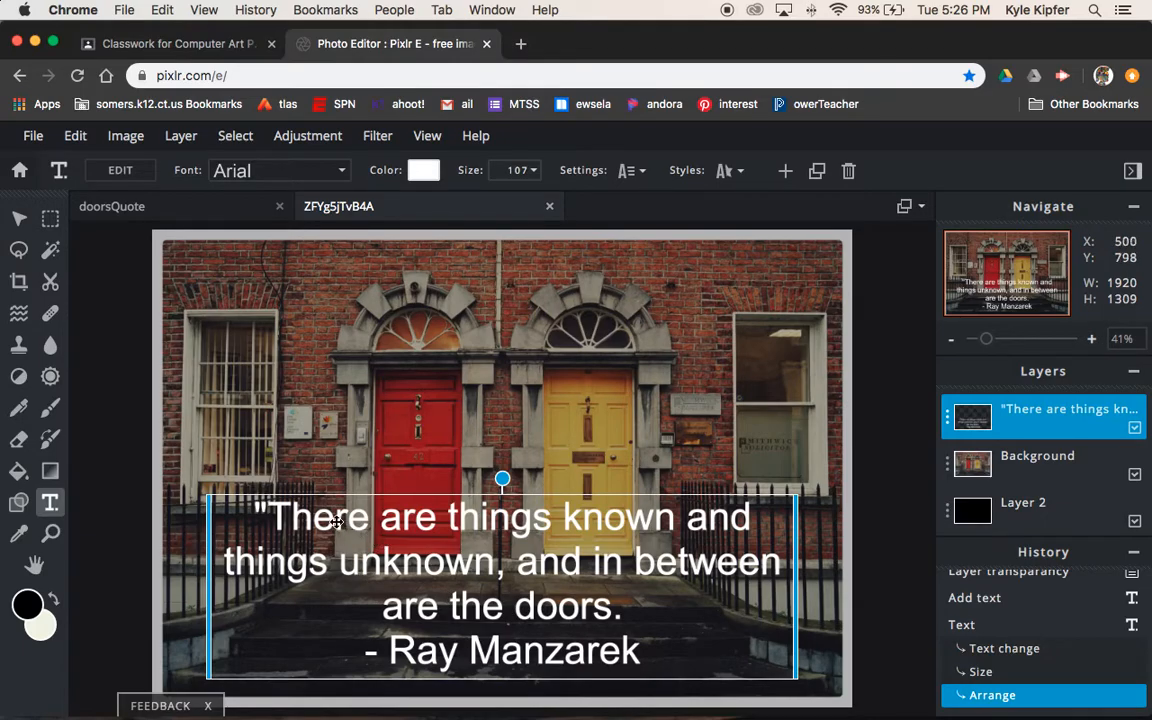
pyautogui.moveTo(401, 590)
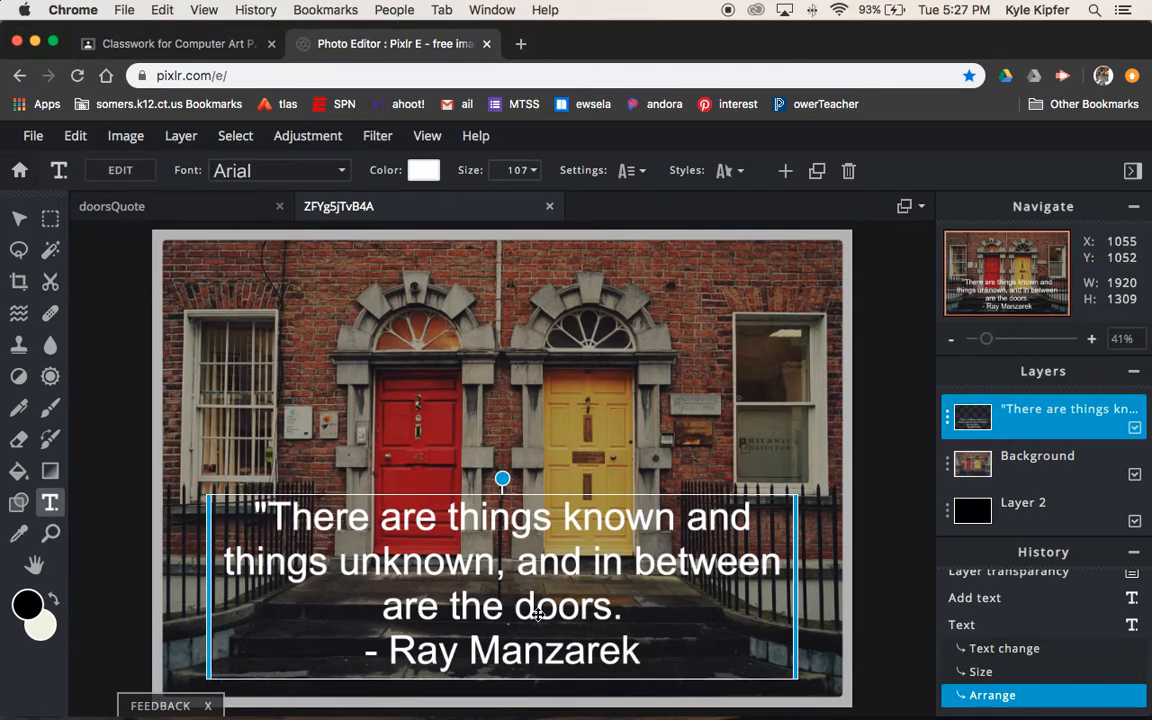
pyautogui.moveTo(631, 613)
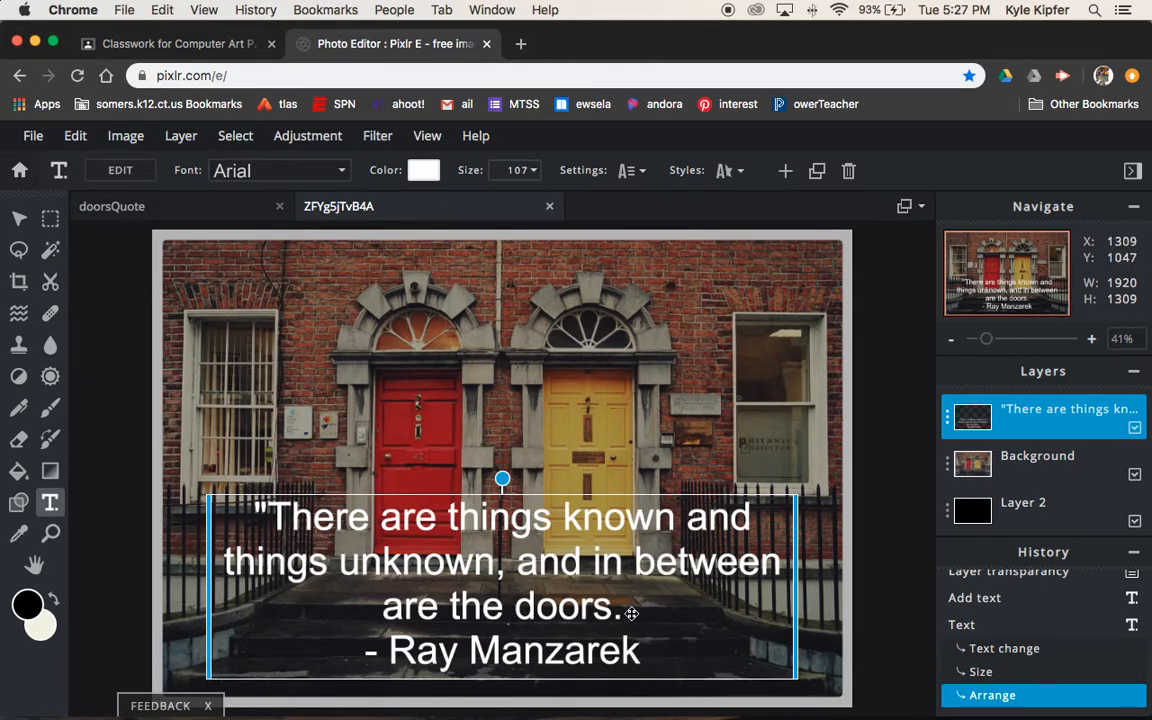
pyautogui.moveTo(424, 169)
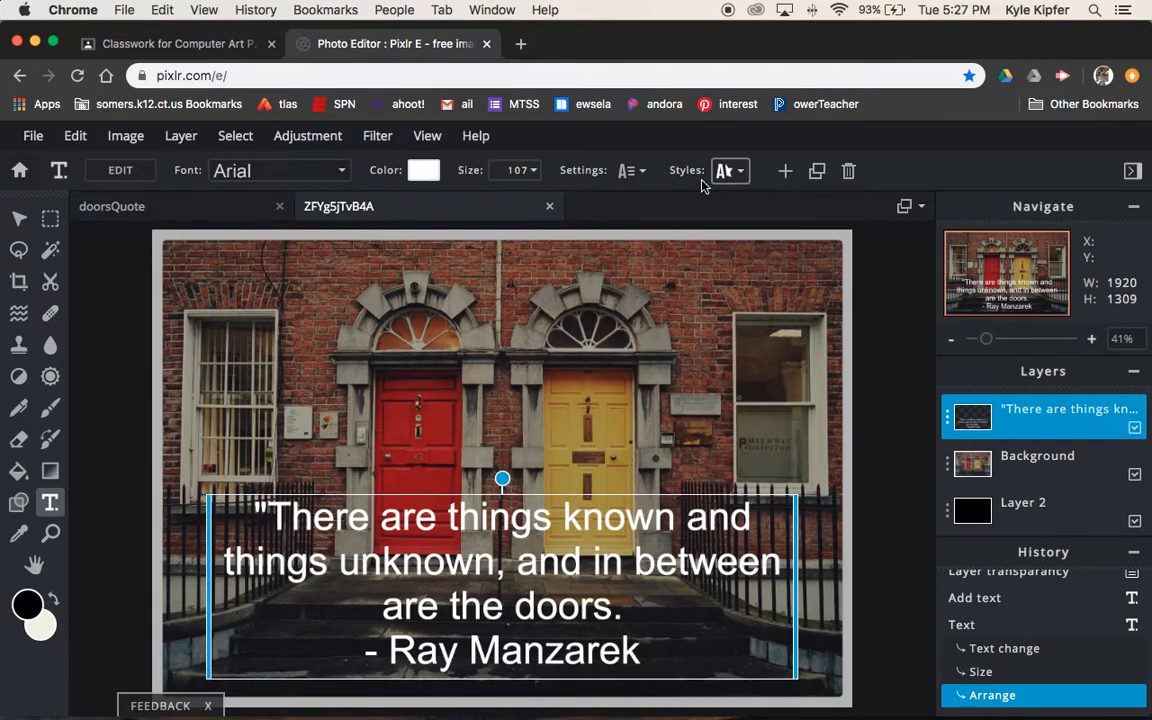
pyautogui.click(630, 170)
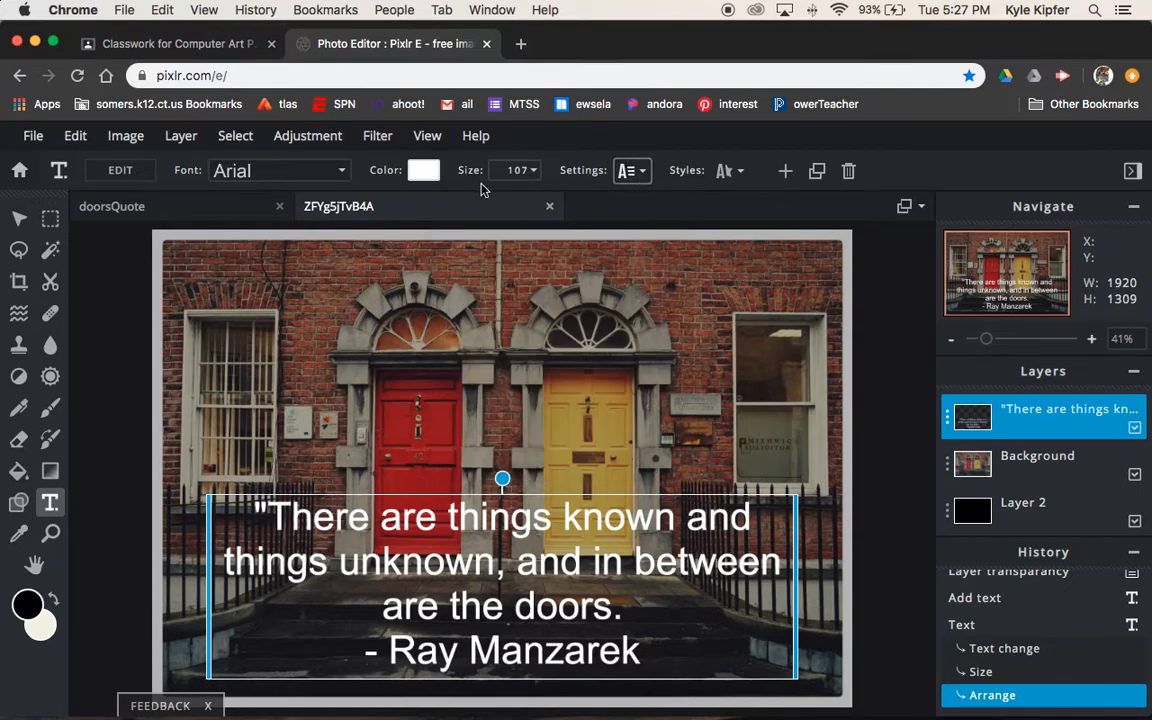
# Switch the quote to the Brocklyn font and move it slightly lower on the steps
pyautogui.click(341, 170)
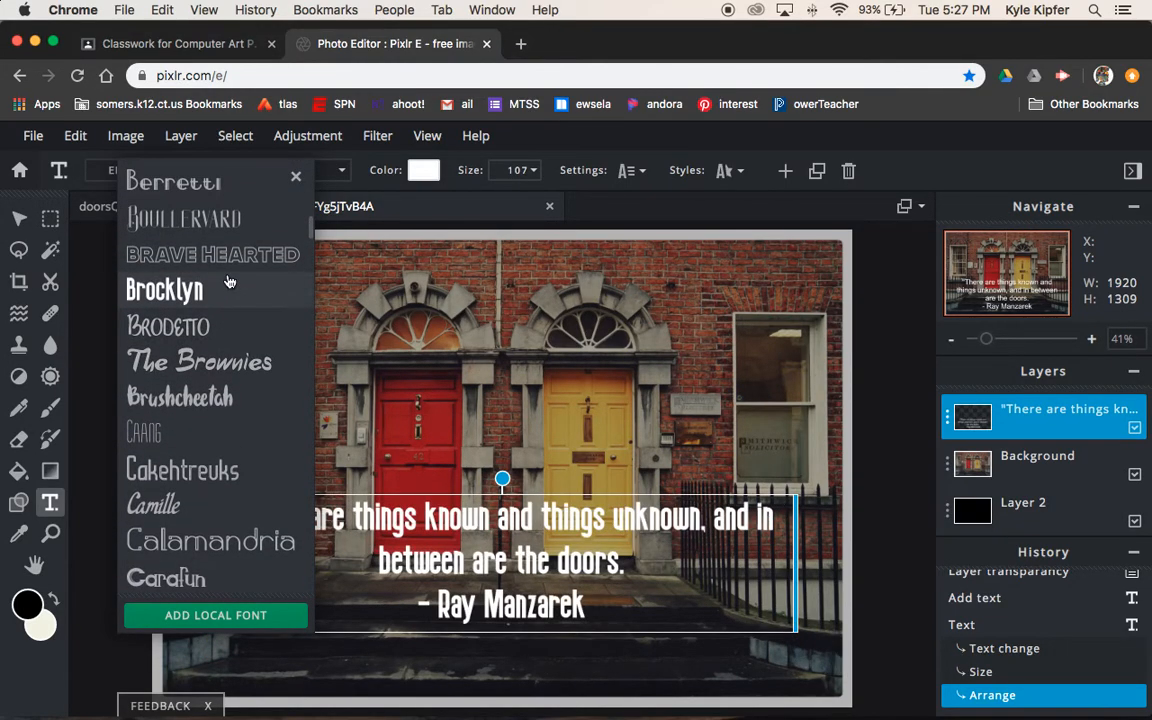
pyautogui.moveTo(230, 291)
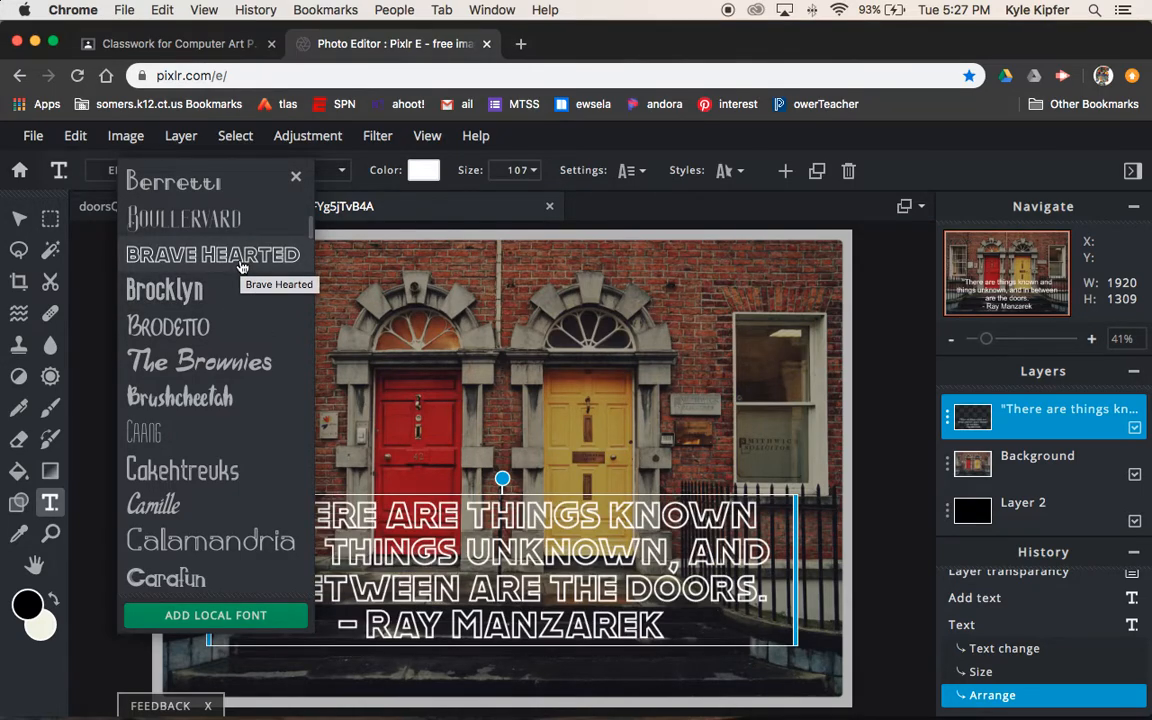
pyautogui.moveTo(237, 278)
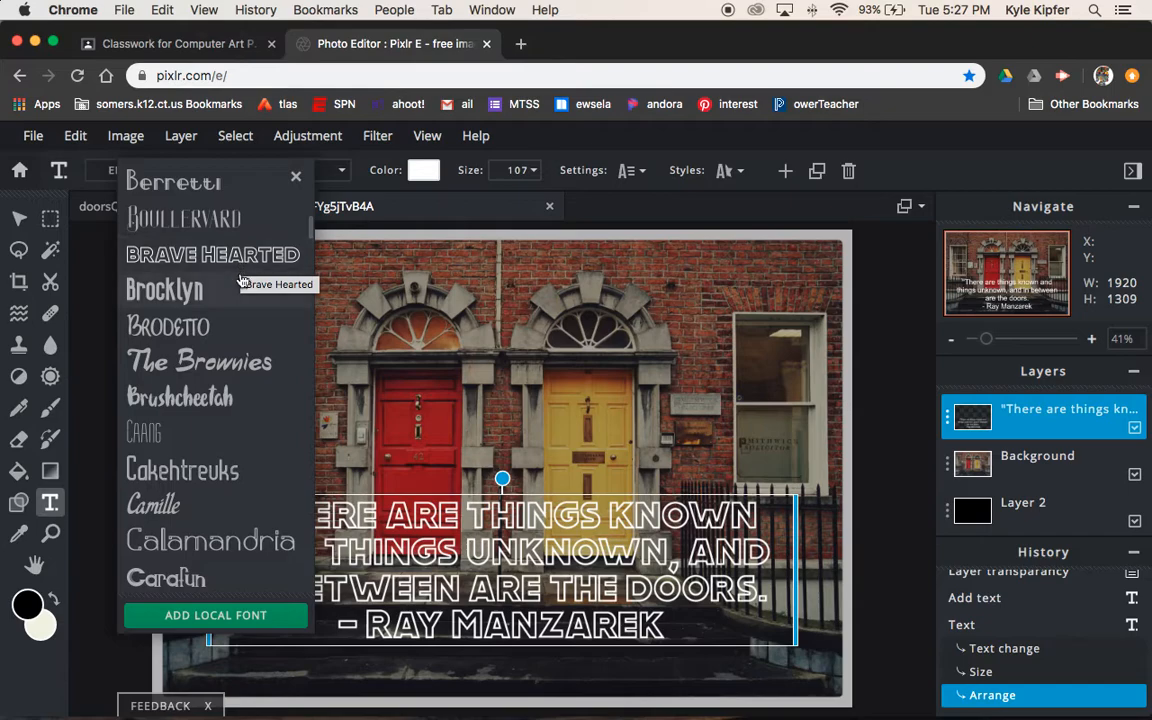
pyautogui.click(164, 289)
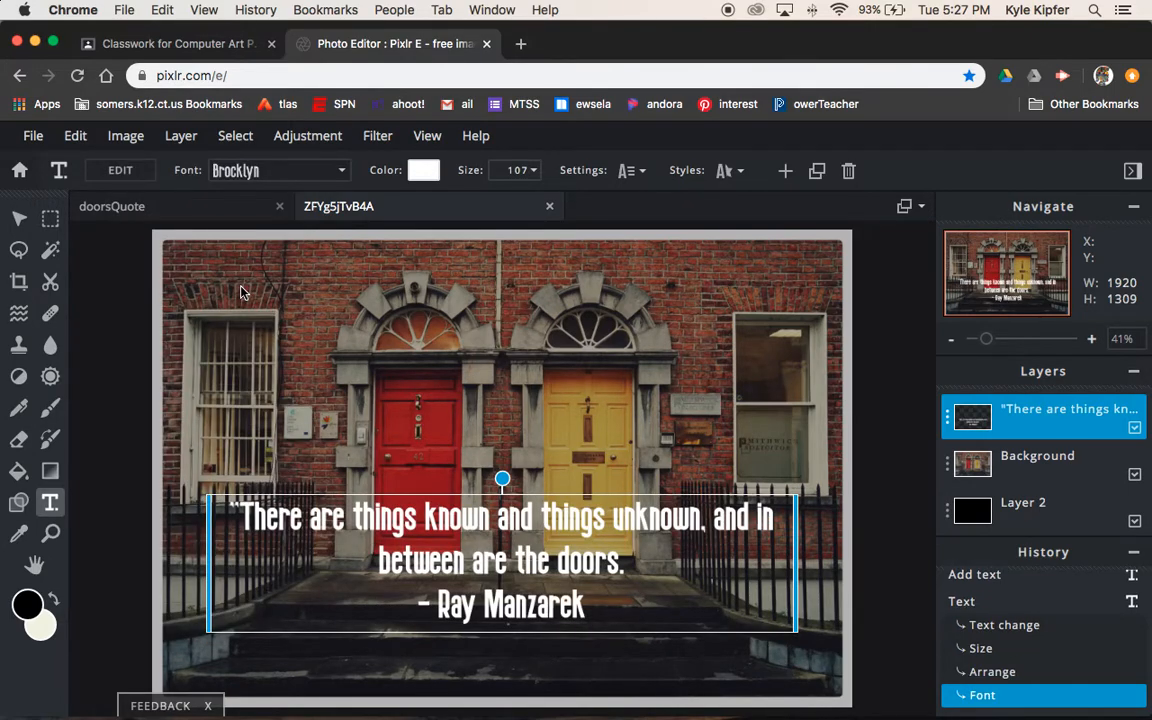
pyautogui.click(890, 335)
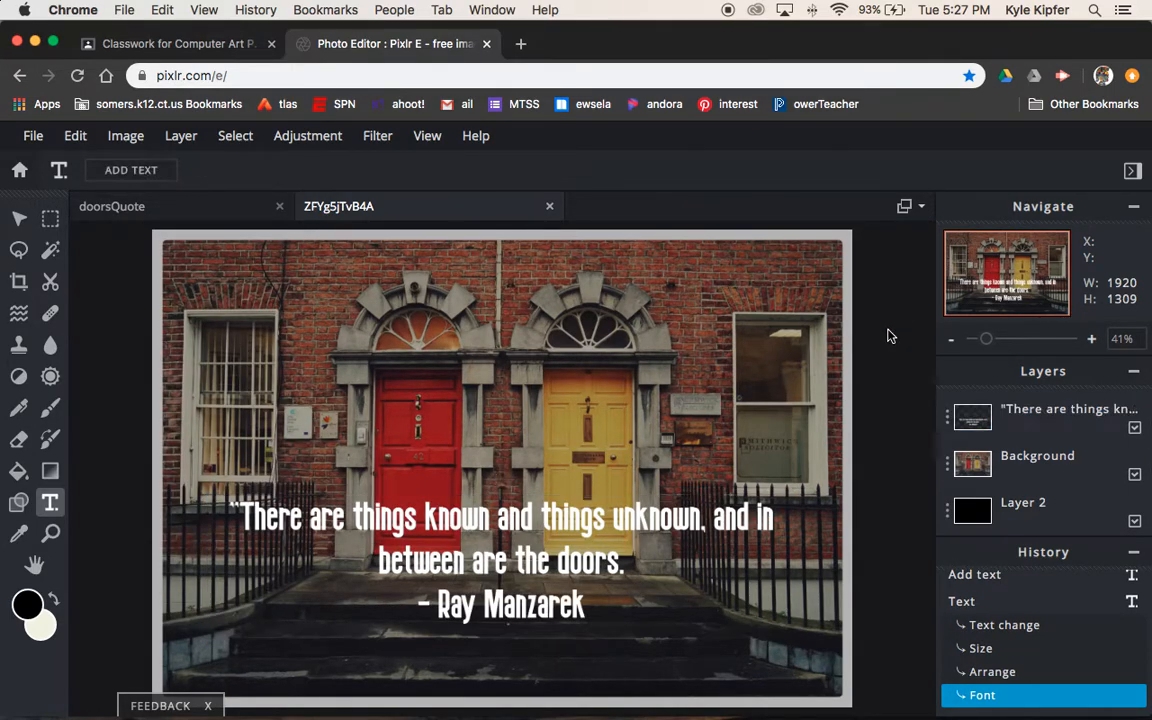
pyautogui.click(597, 566)
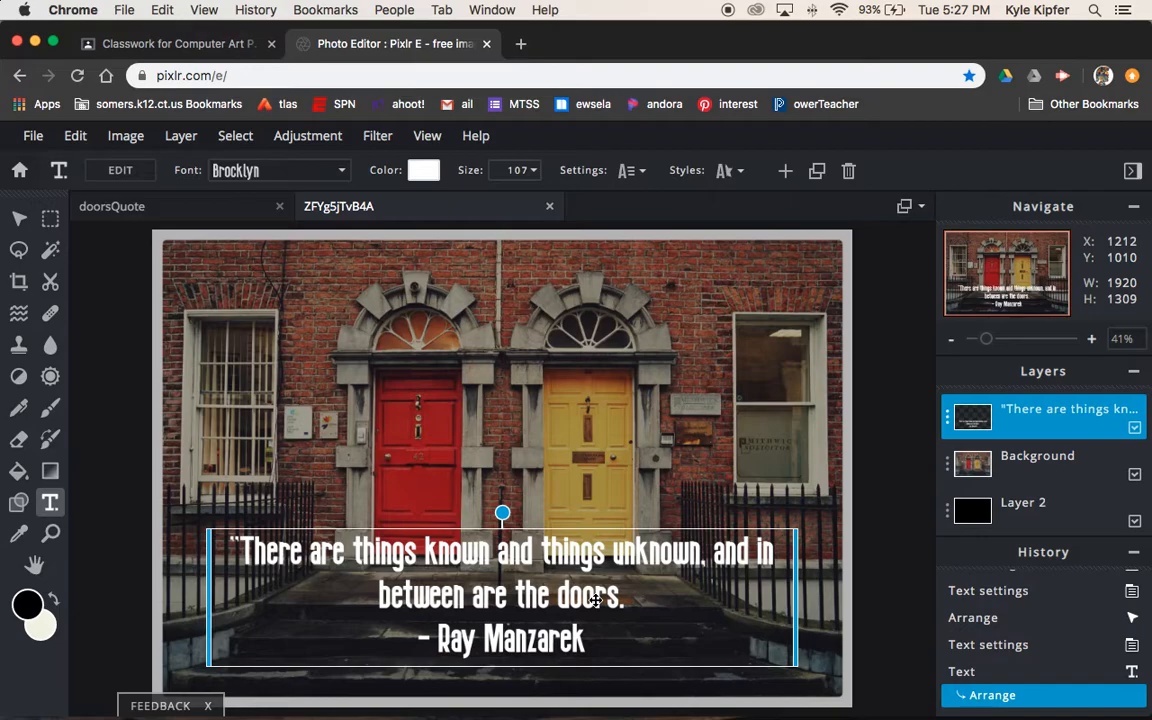
# Click off the quote to finish editing it
pyautogui.click(891, 398)
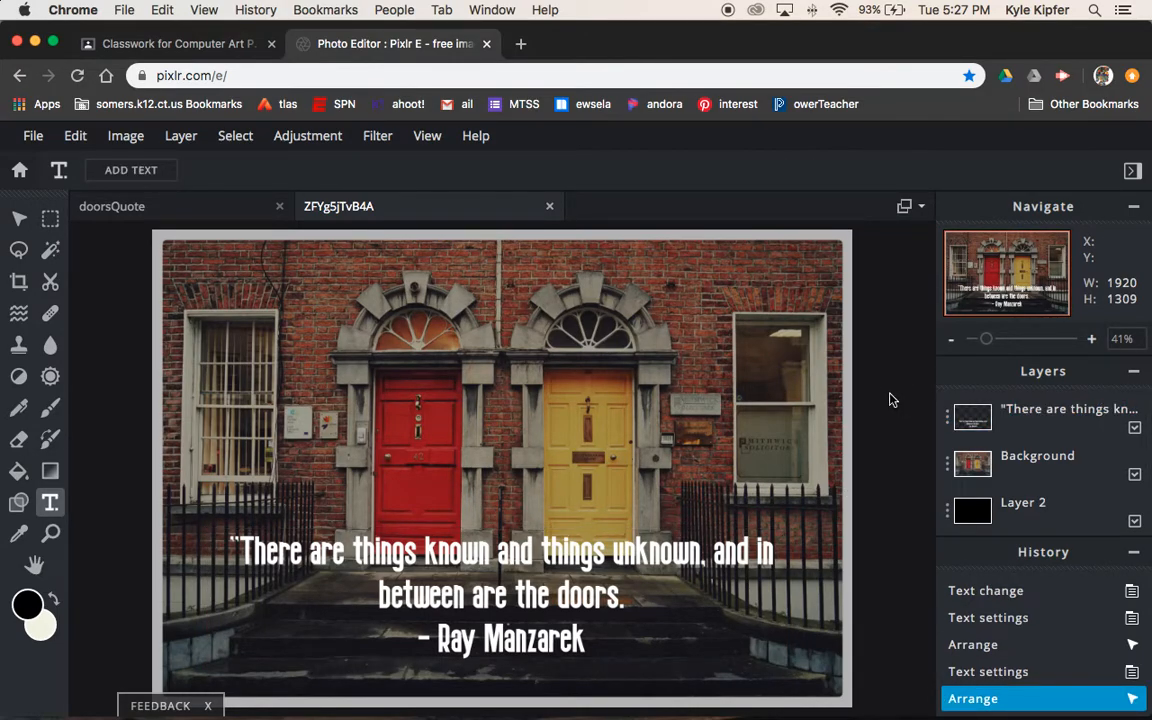
pyautogui.moveTo(363, 272)
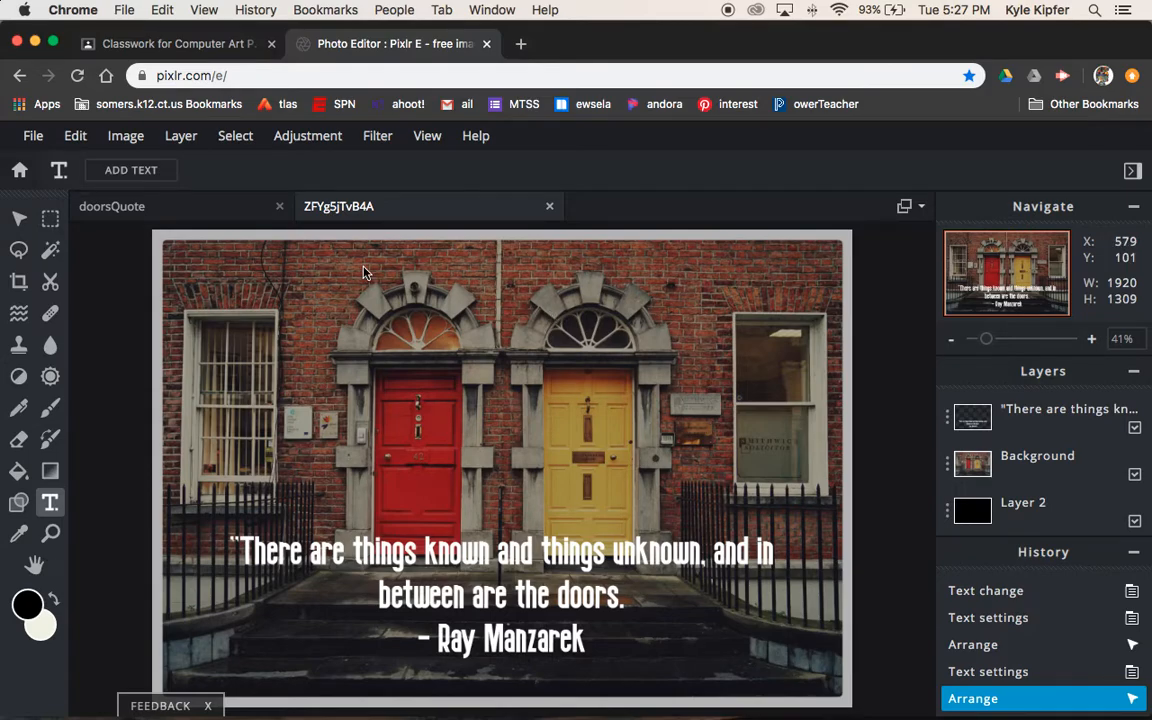
pyautogui.moveTo(519, 504)
pyautogui.write('"')
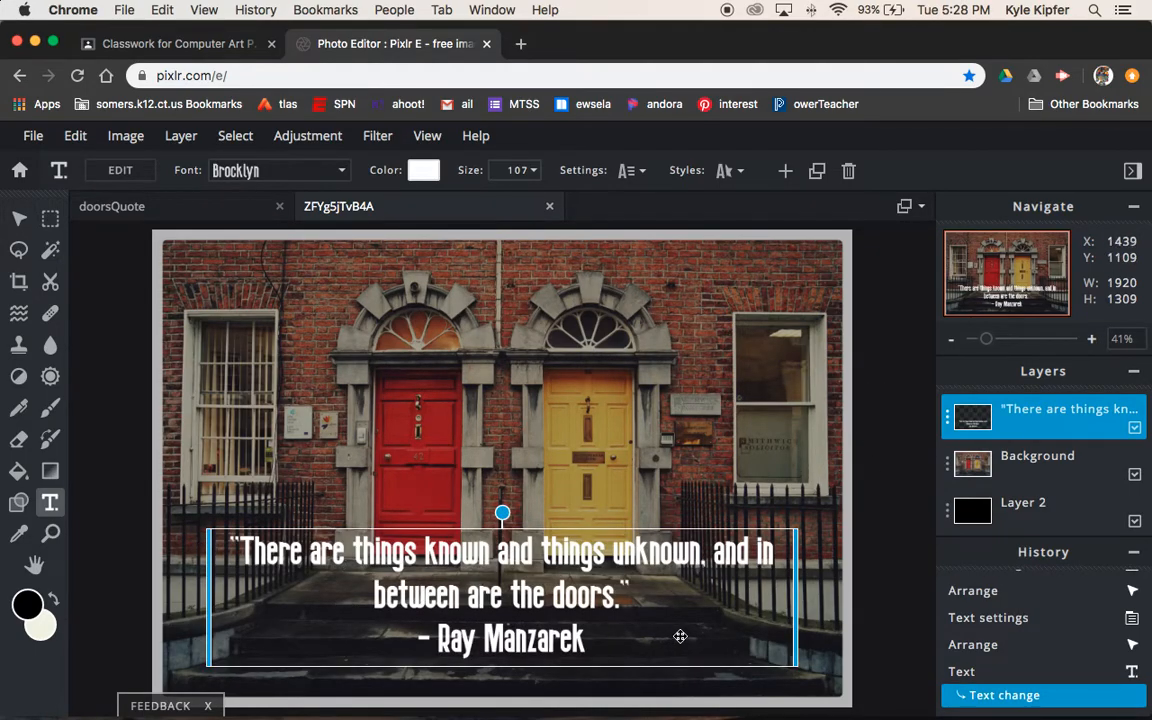
pyautogui.moveTo(920, 378)
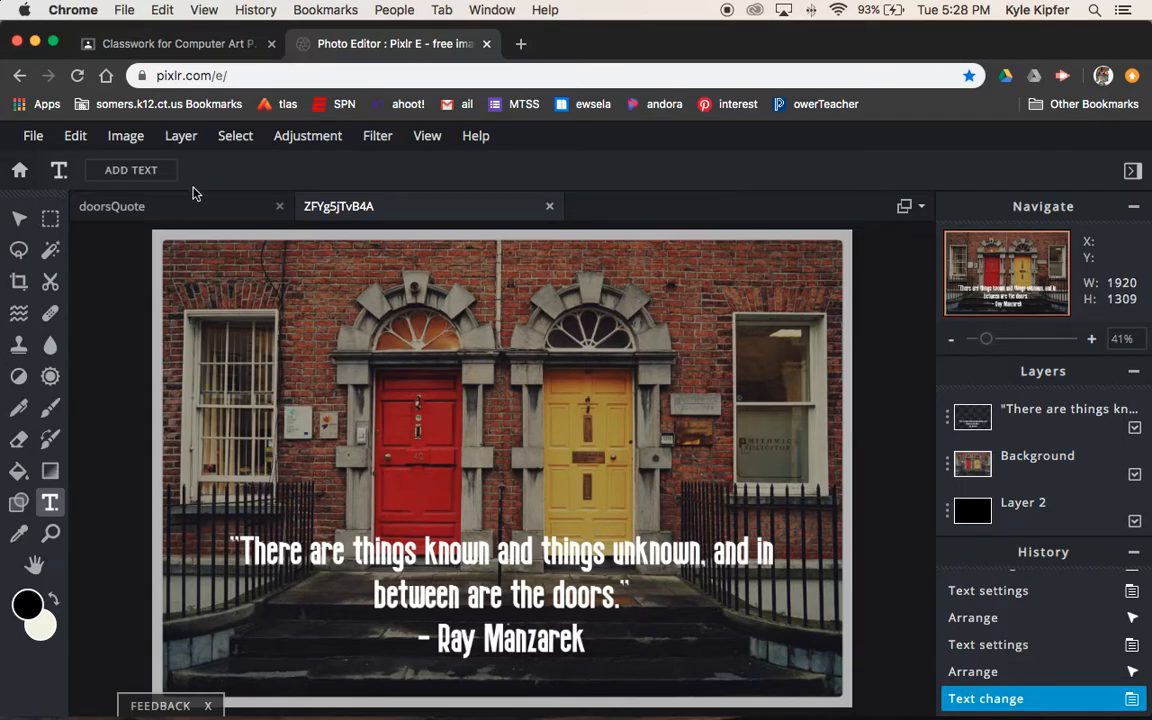
# Download the image as a high-quality JPG named 'qoute' and close the notice
pyautogui.click(33, 135)
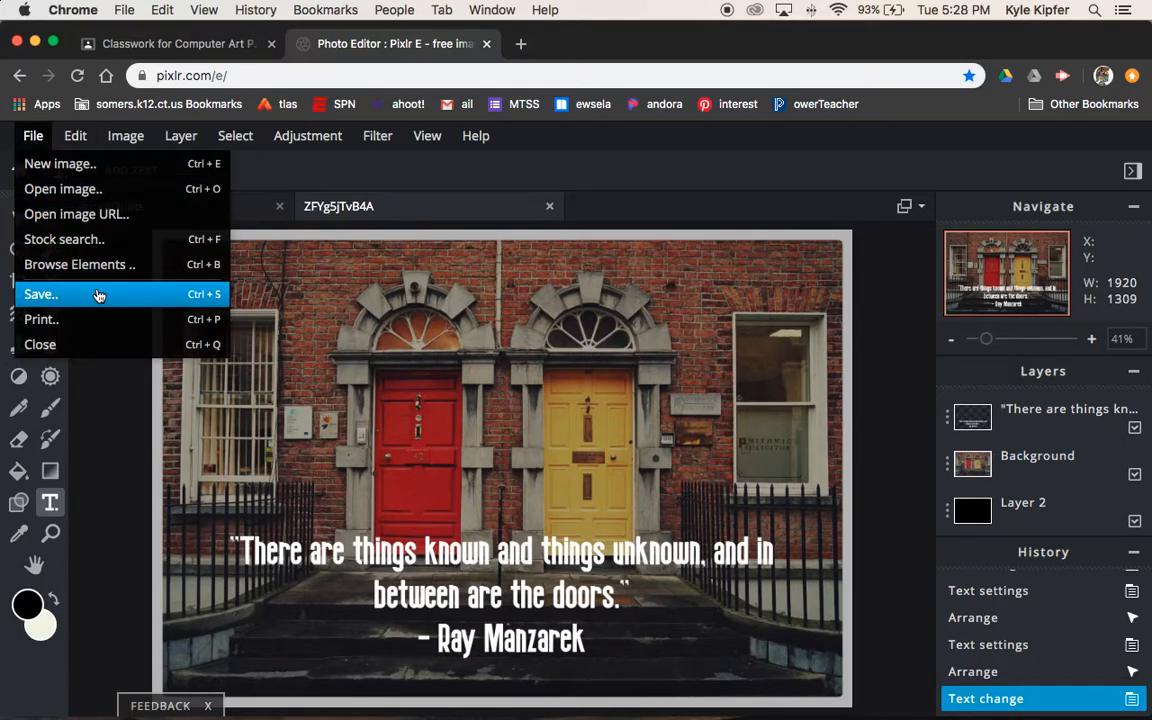
pyautogui.click(41, 294)
pyautogui.write('qoute')
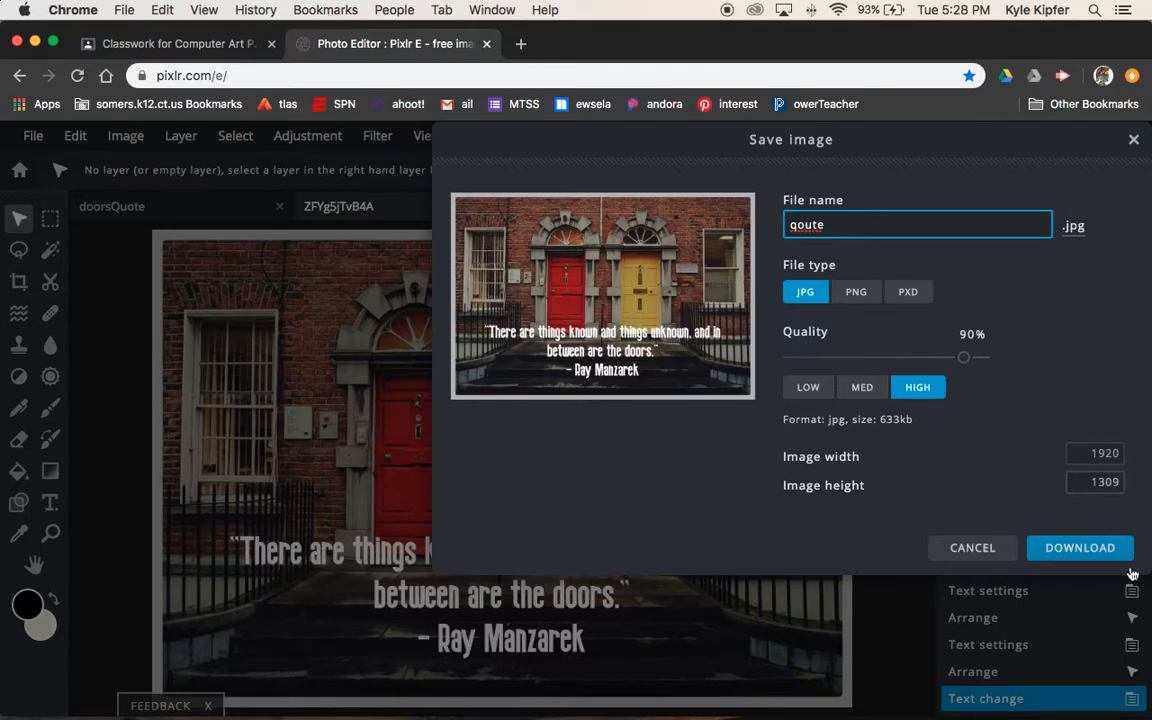
pyautogui.click(1079, 547)
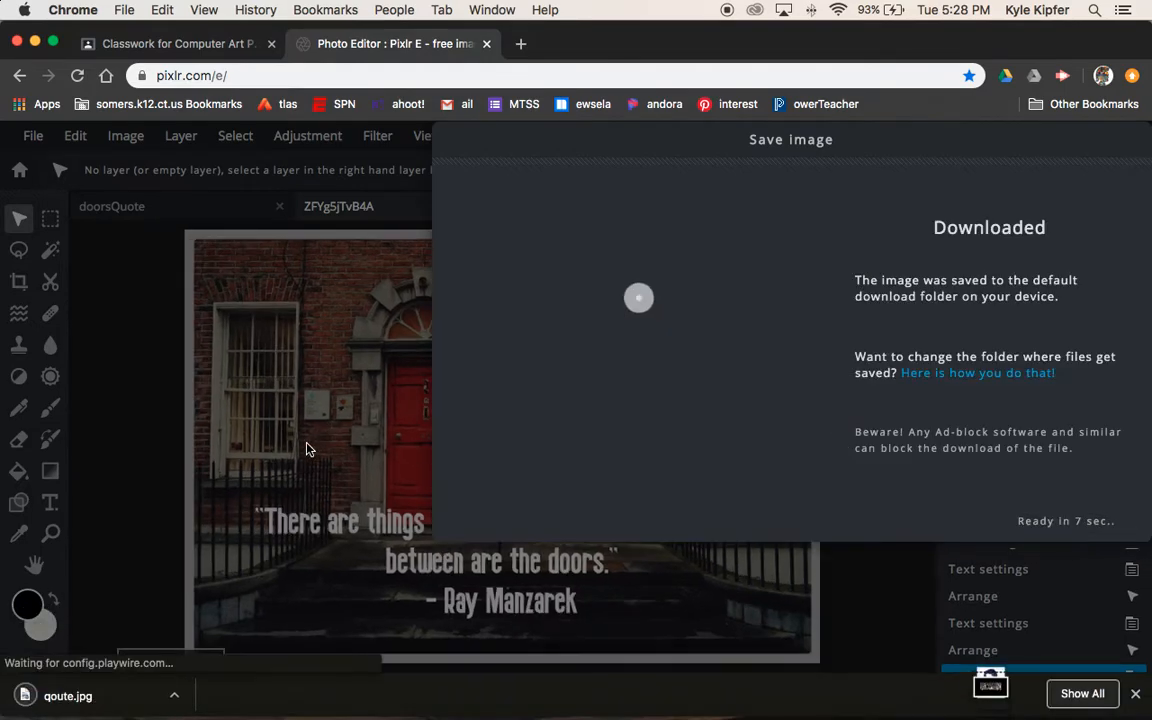
pyautogui.moveTo(838, 467)
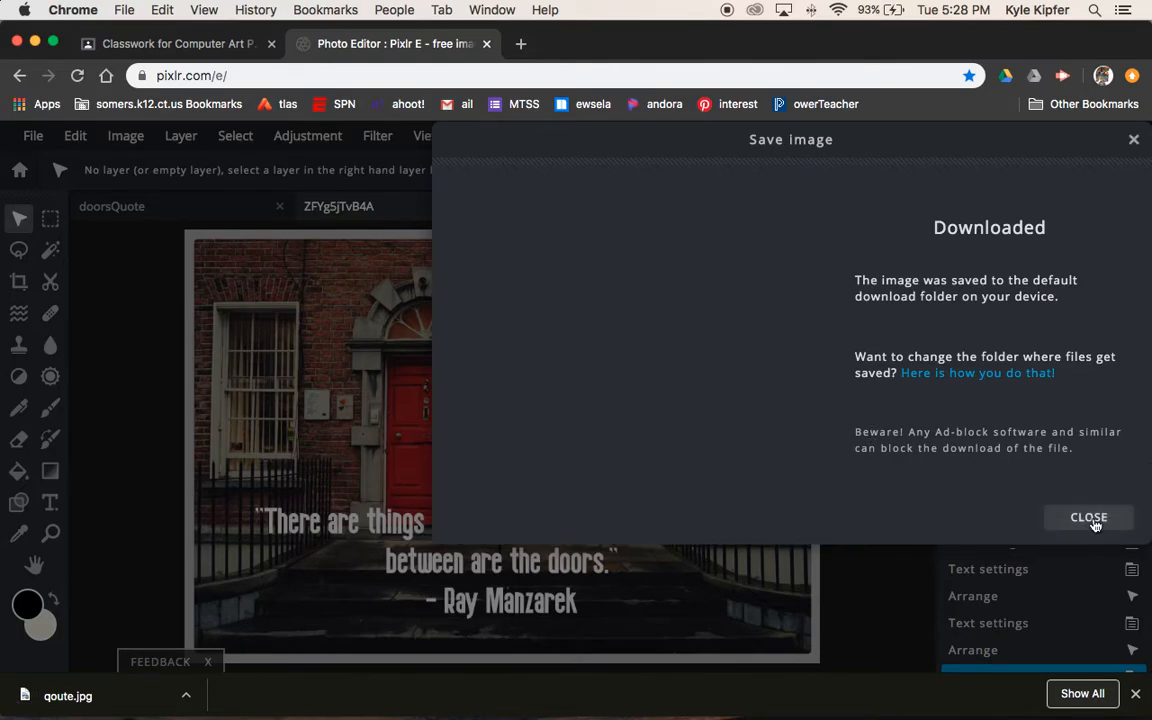
pyautogui.click(1088, 517)
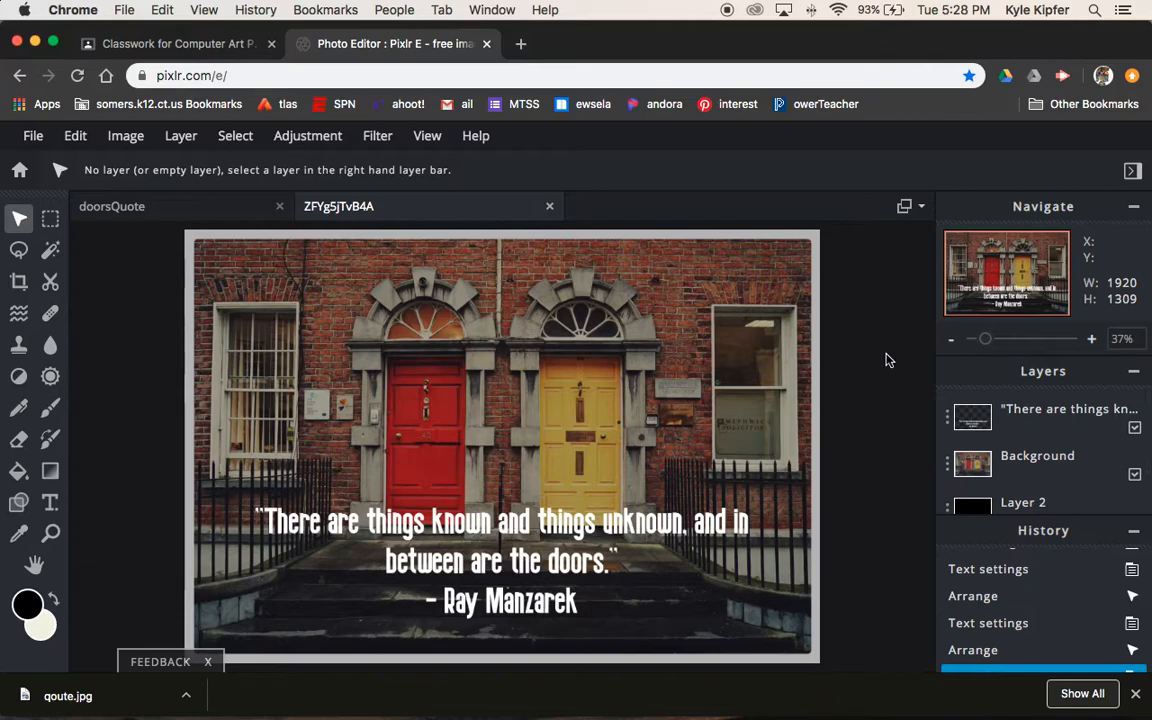